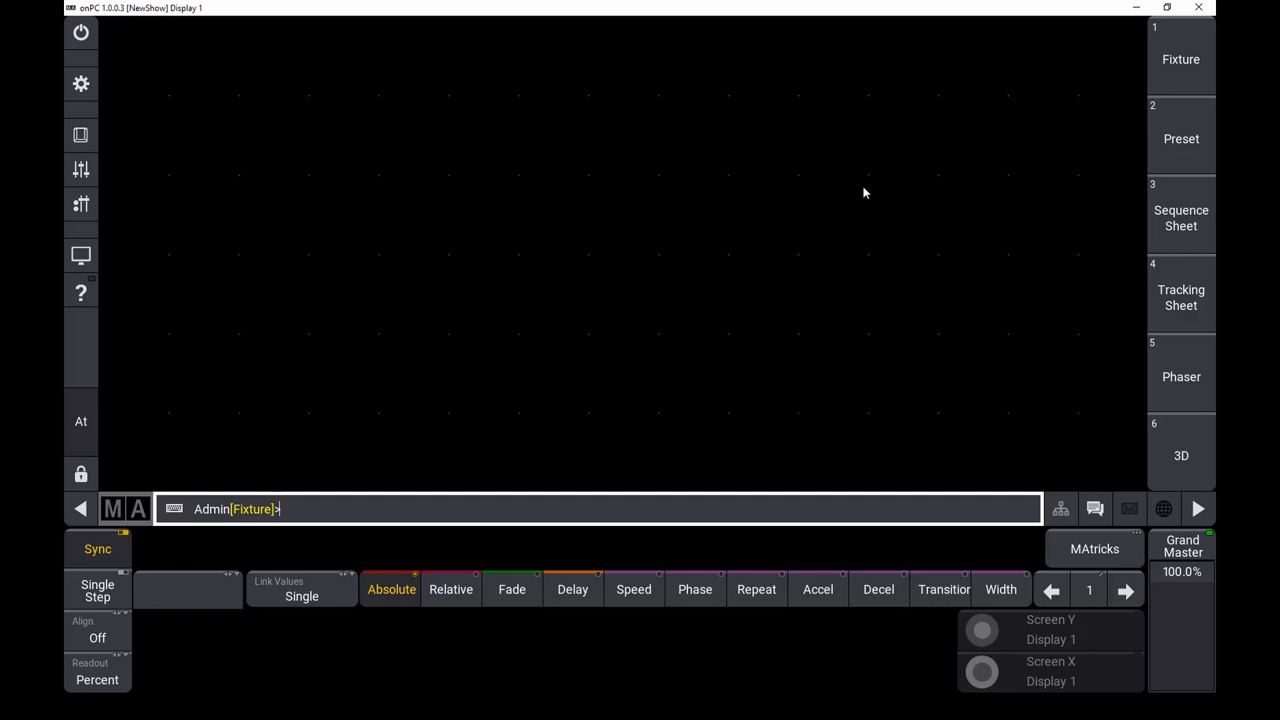
pyautogui.moveTo(356, 112)
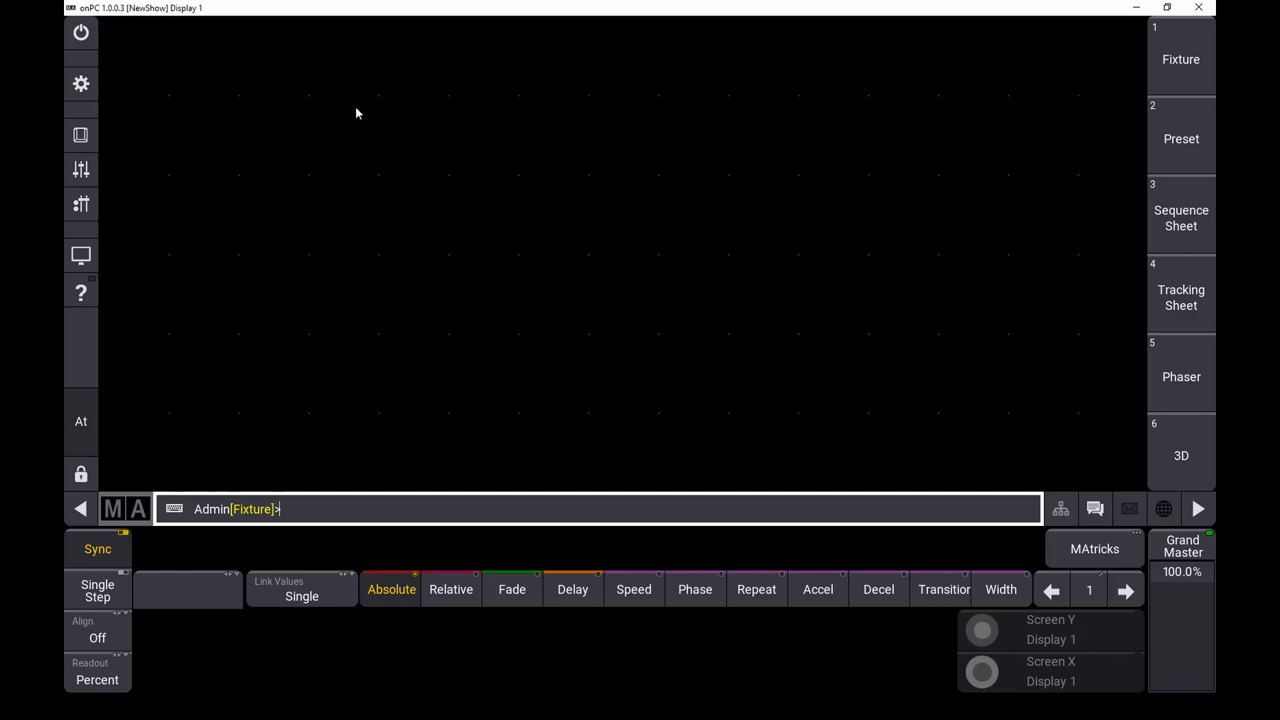
# Bring up the main menu of the new show from the left toolbar.
pyautogui.click(80, 84)
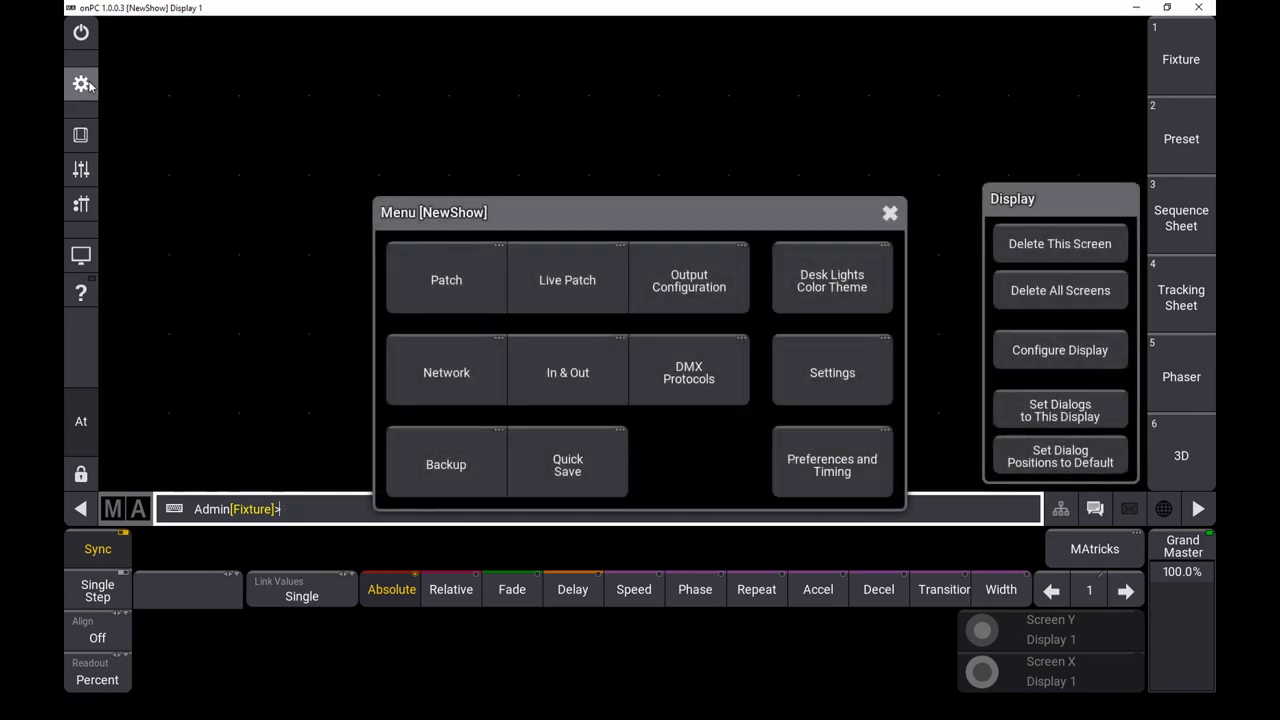
pyautogui.moveTo(420, 348)
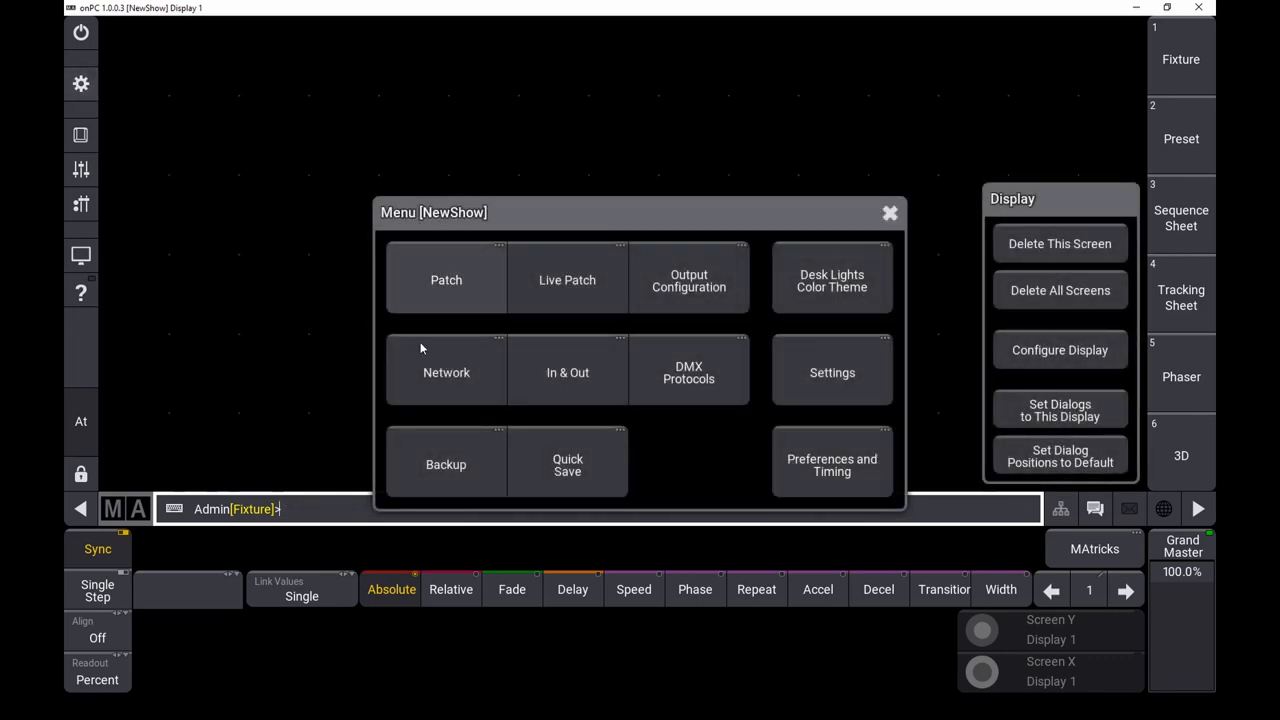
# Review the local station's network settings and power toggle, then close the Network window.
pyautogui.click(446, 372)
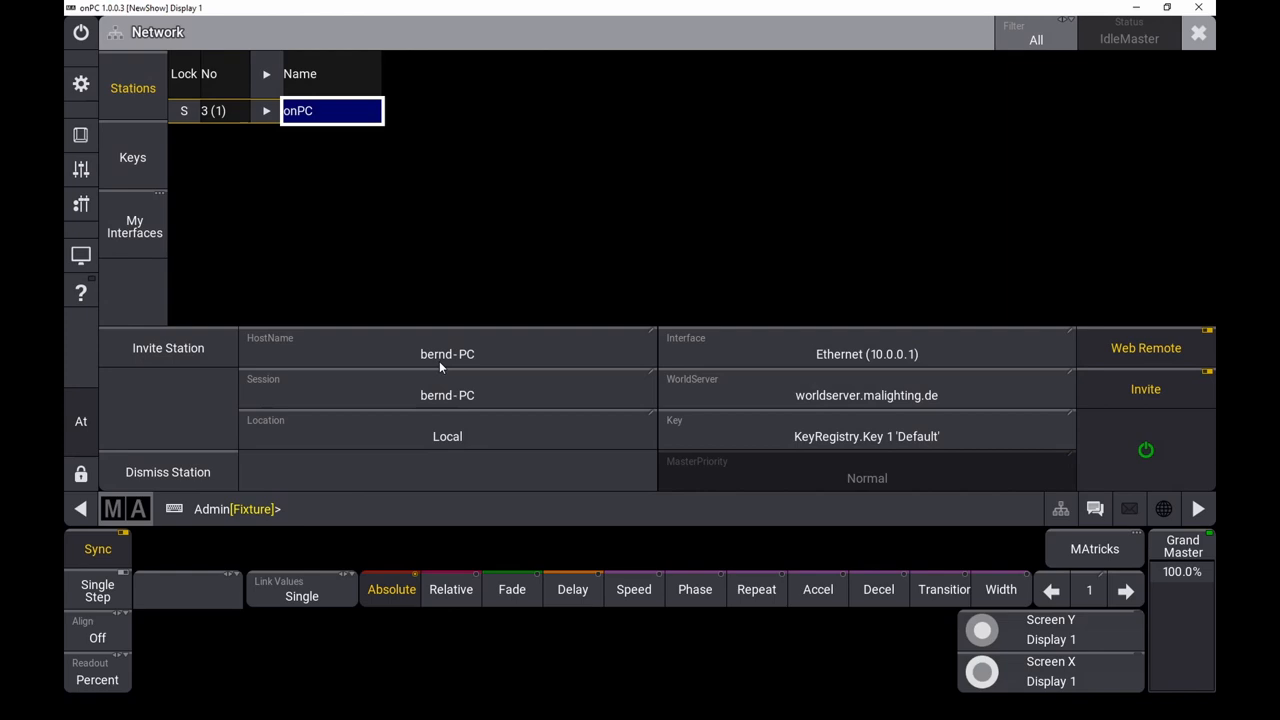
pyautogui.moveTo(1146, 450)
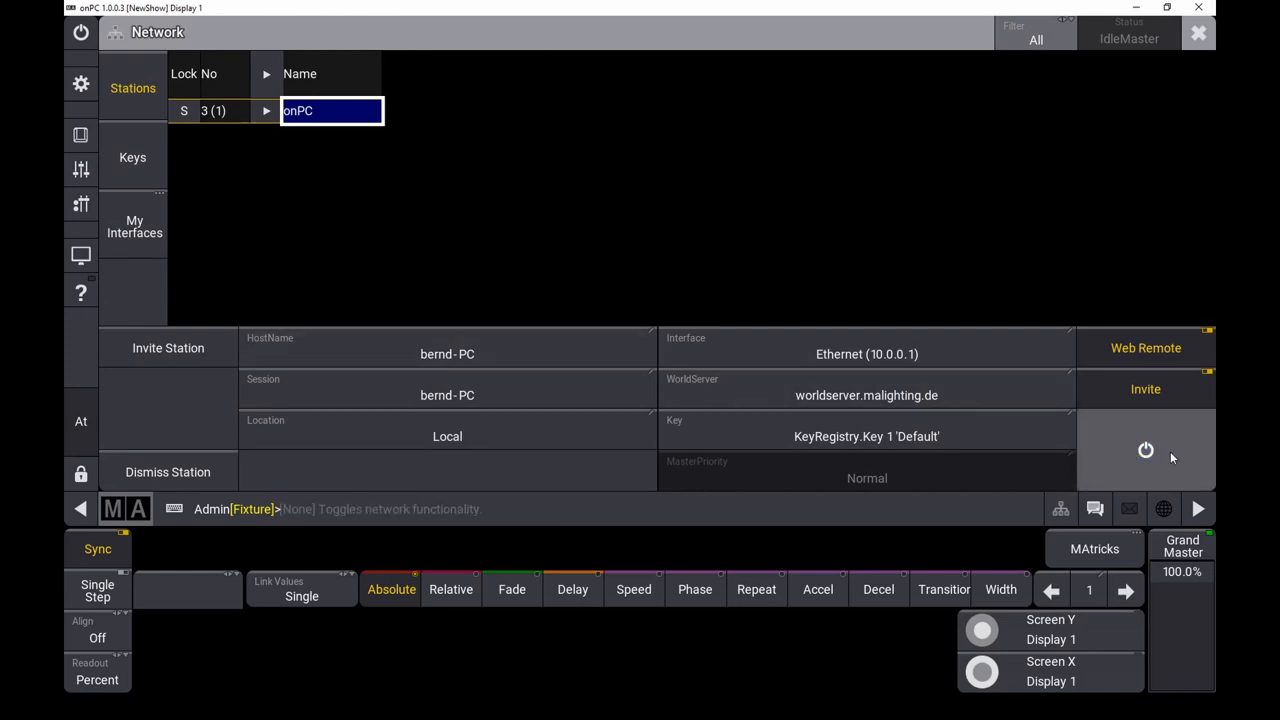
pyautogui.moveTo(1060, 460)
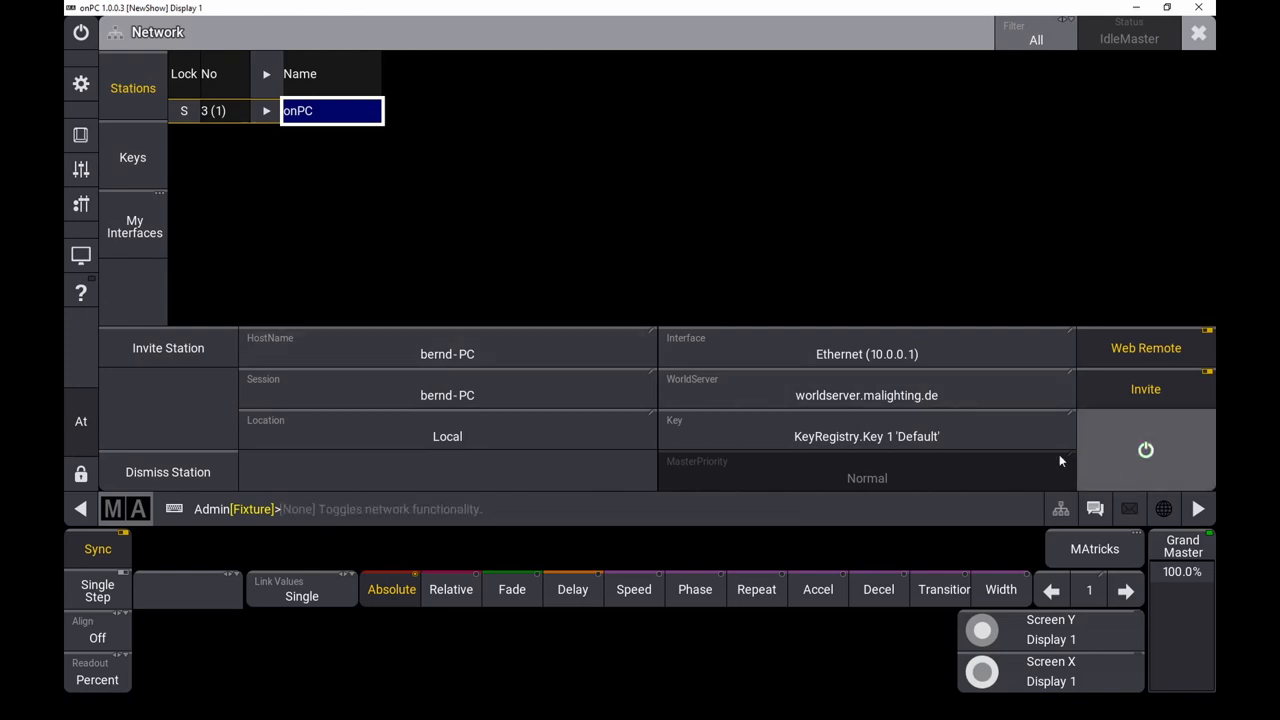
pyautogui.click(1144, 450)
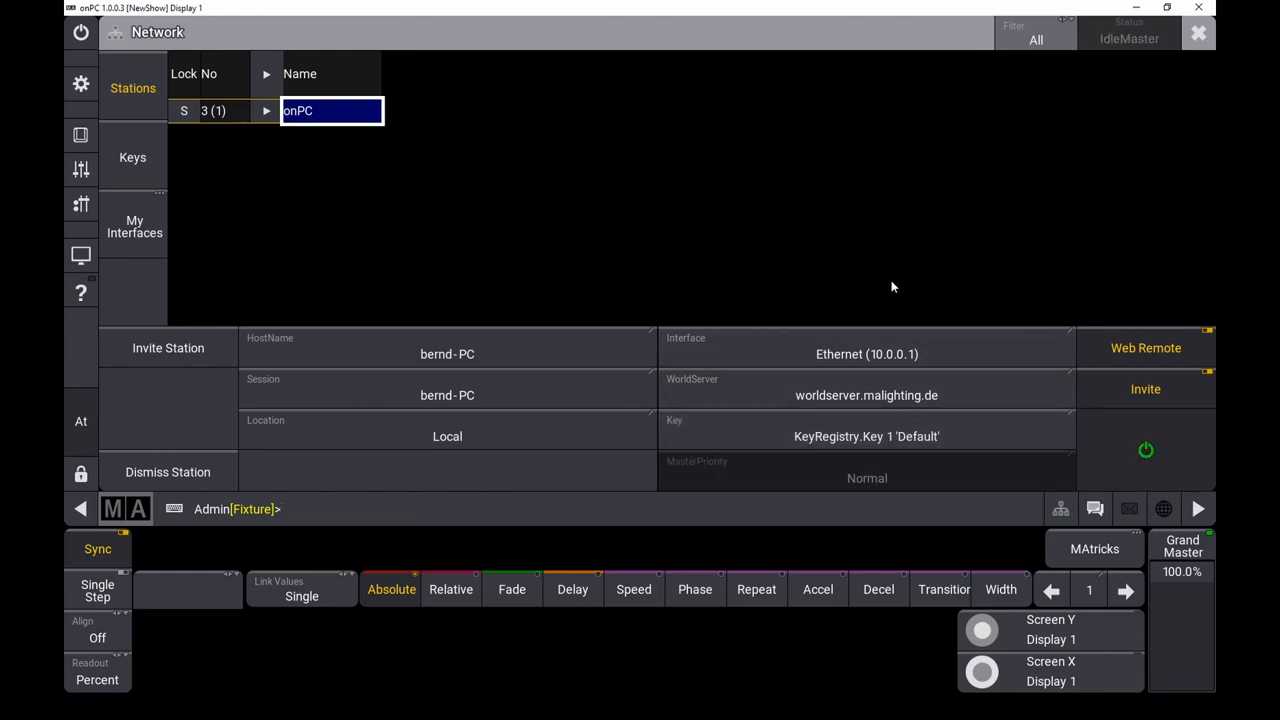
pyautogui.moveTo(1202, 140)
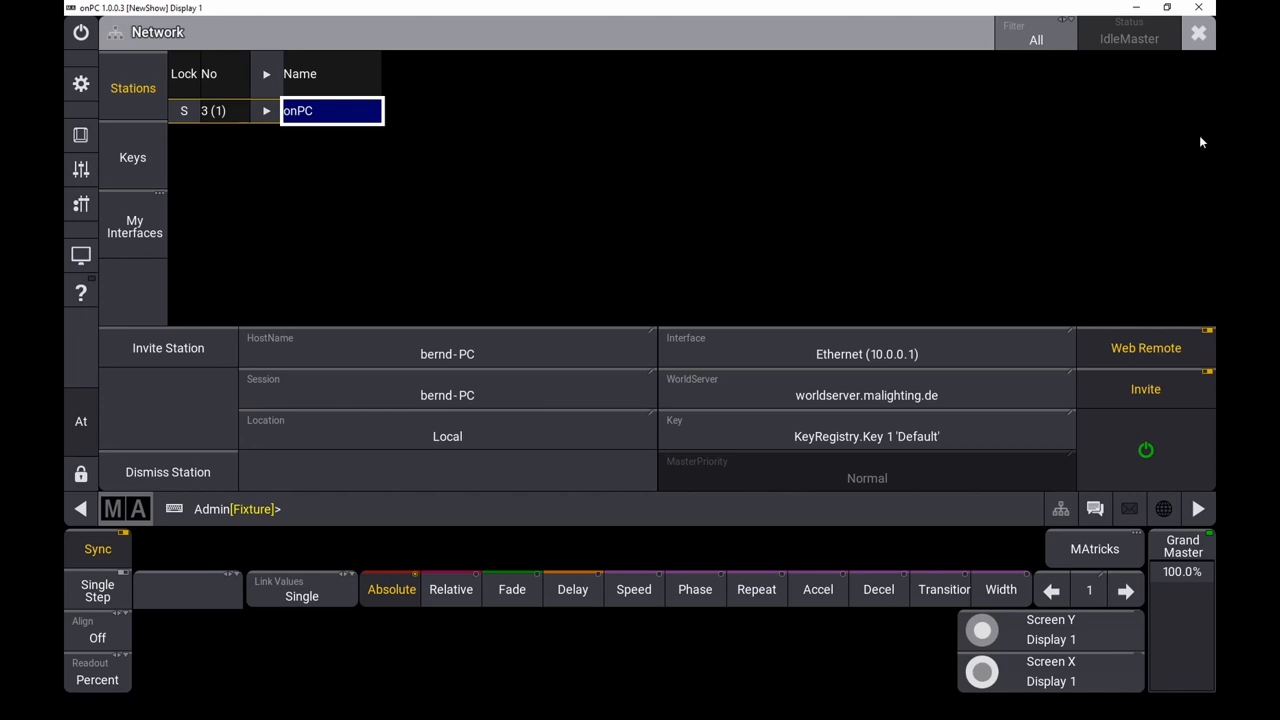
pyautogui.click(1198, 32)
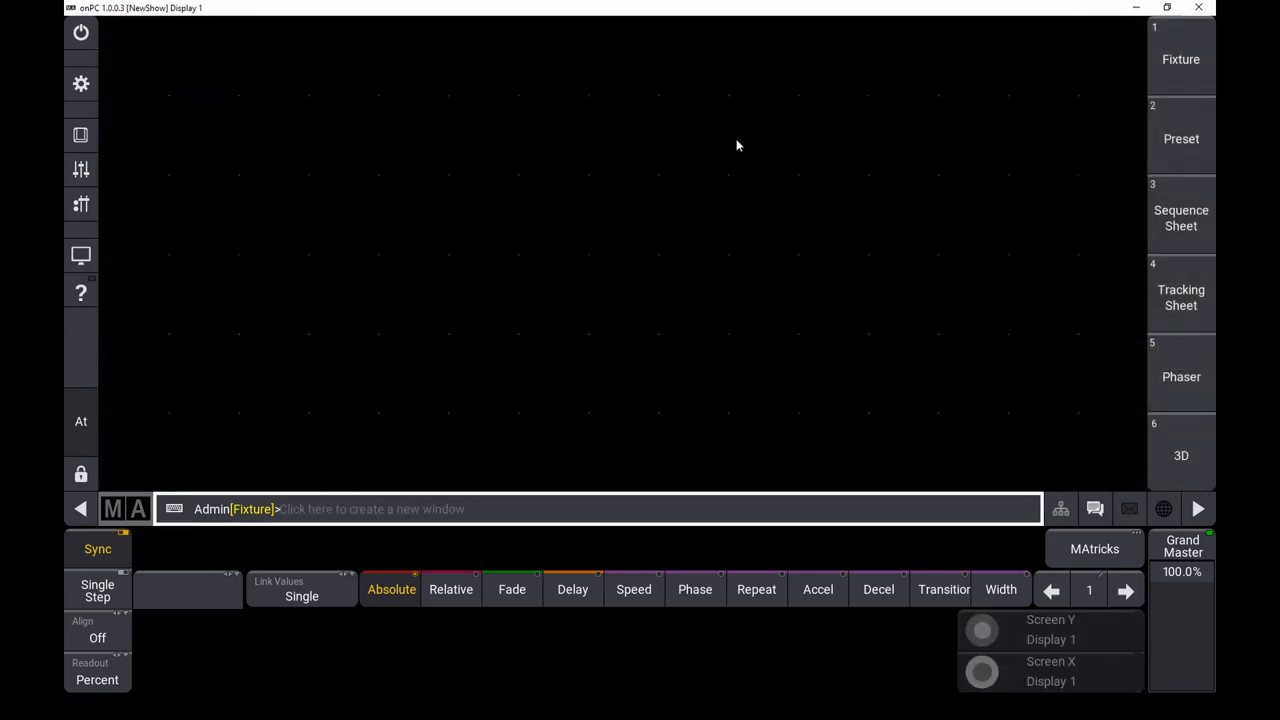
# In DMX Protocols, set the Art-Net data entry's local universe to 8.
pyautogui.click(80, 84)
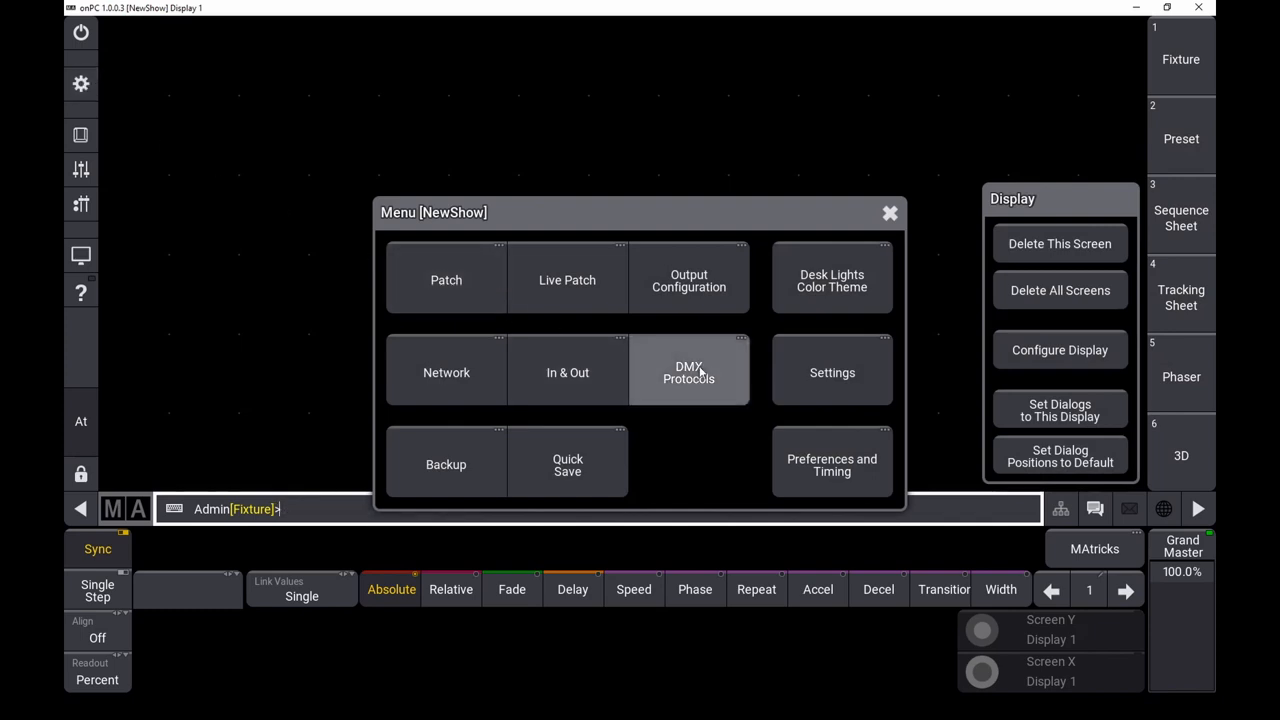
pyautogui.click(688, 372)
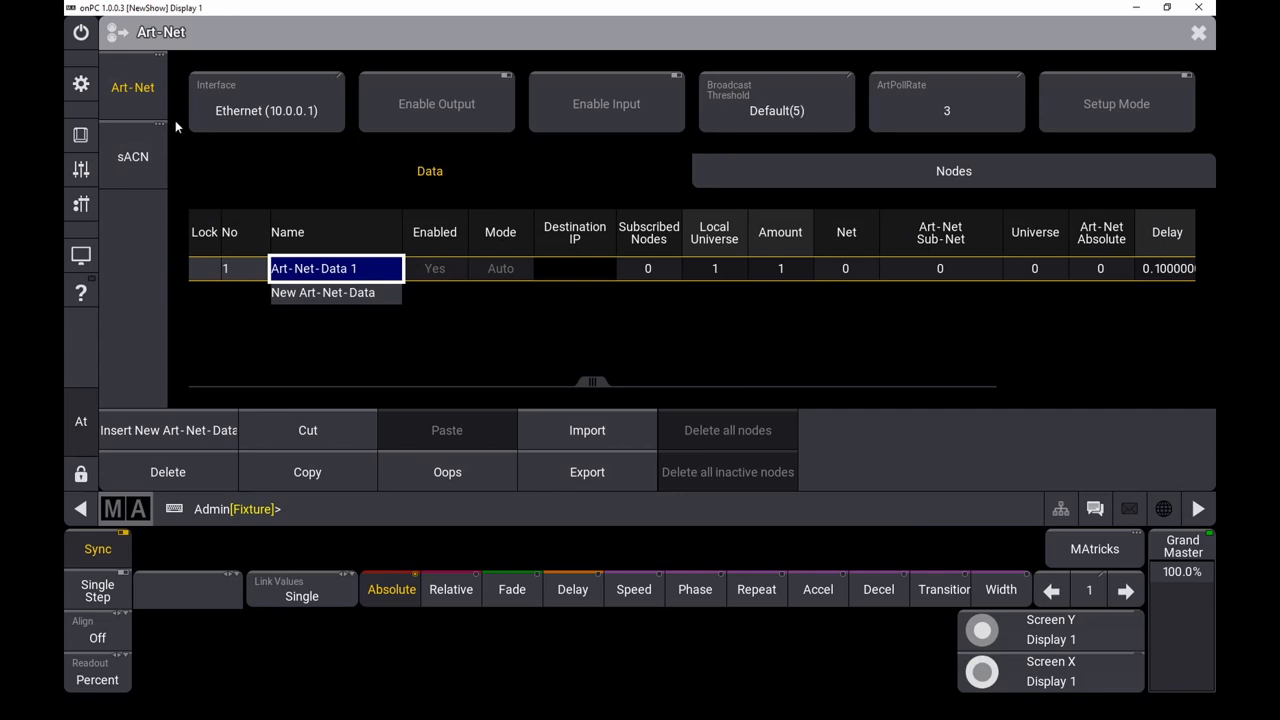
pyautogui.moveTo(388, 284)
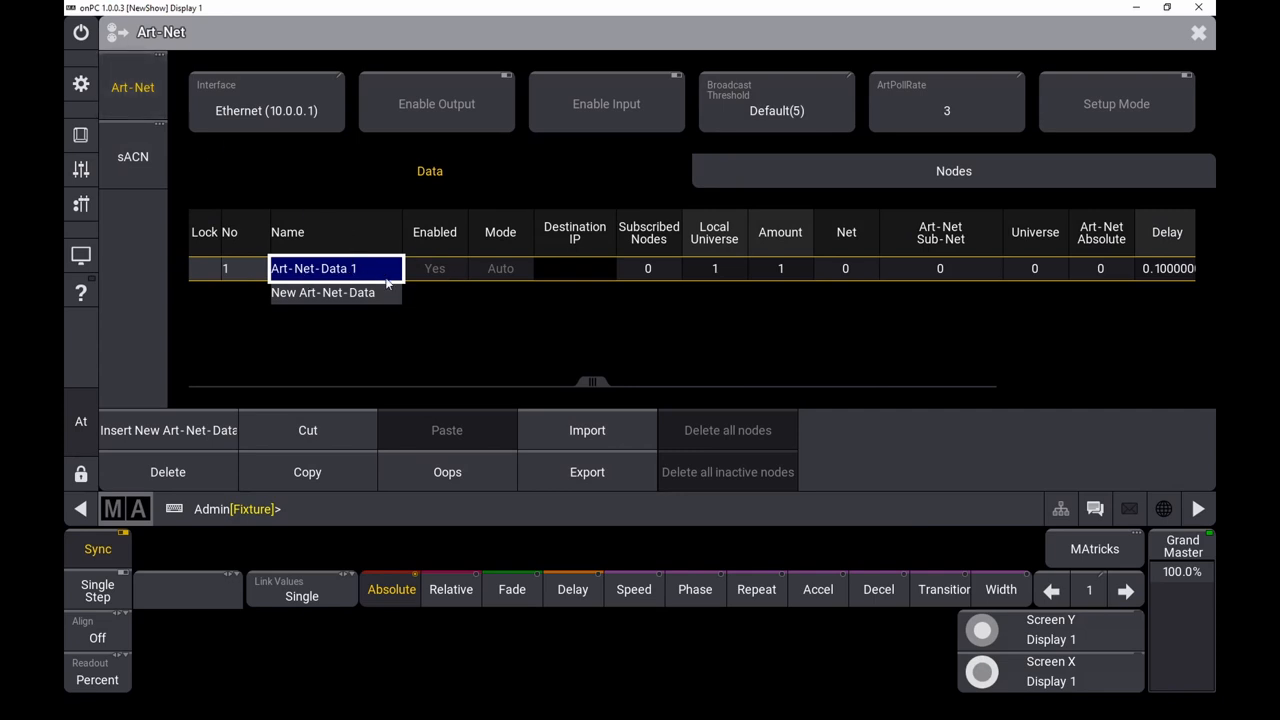
pyautogui.click(714, 268)
pyautogui.write('8')
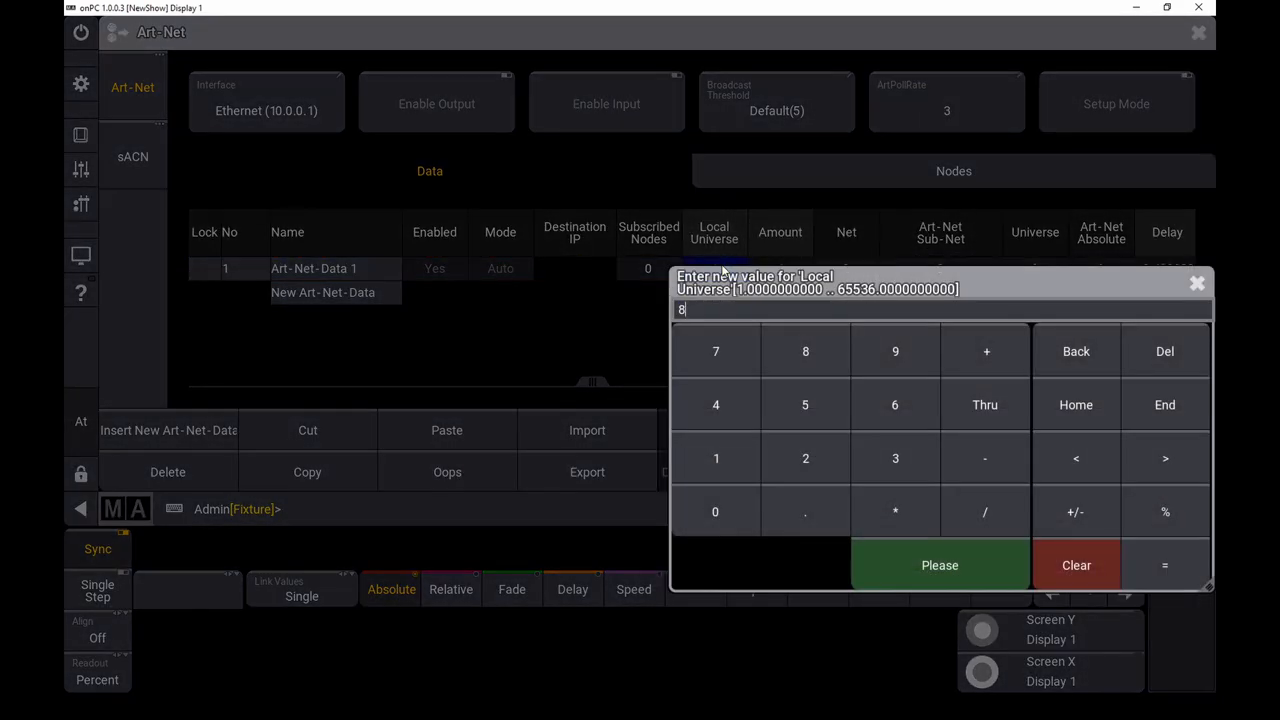
pyautogui.click(940, 564)
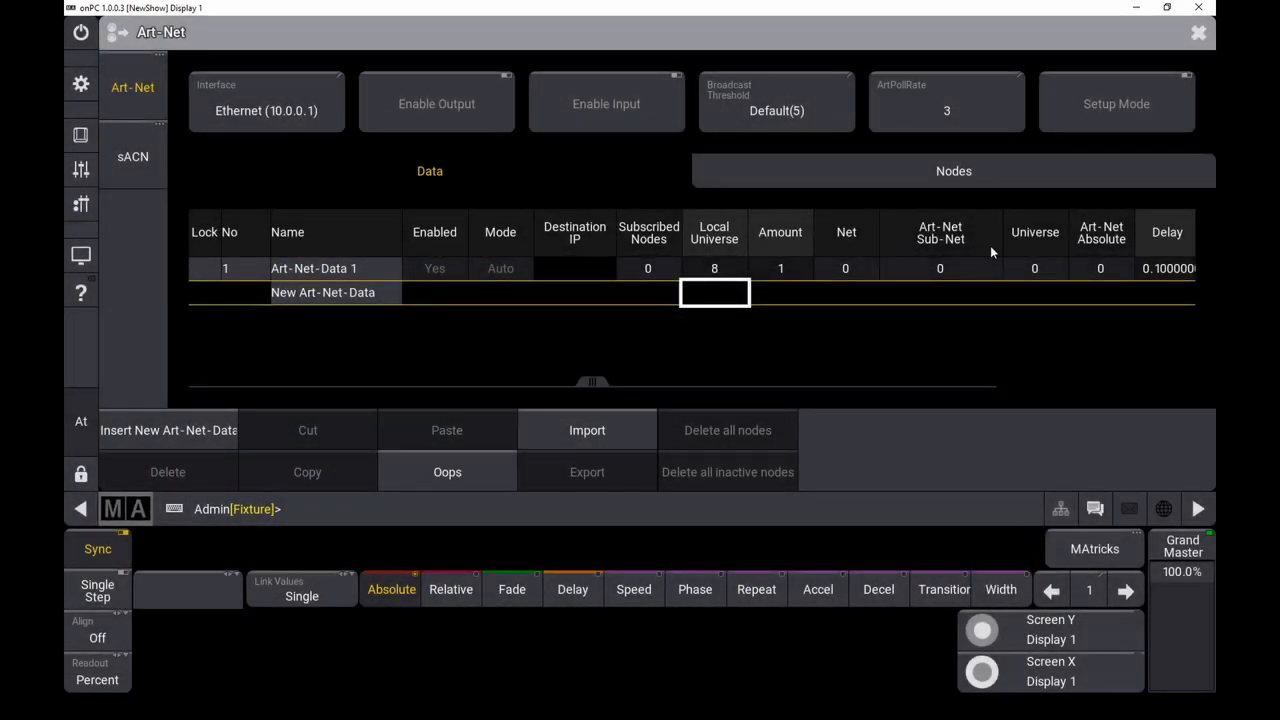
# Enable Art-Net input and adjust the data entry's mode/merge setting.
pyautogui.click(606, 104)
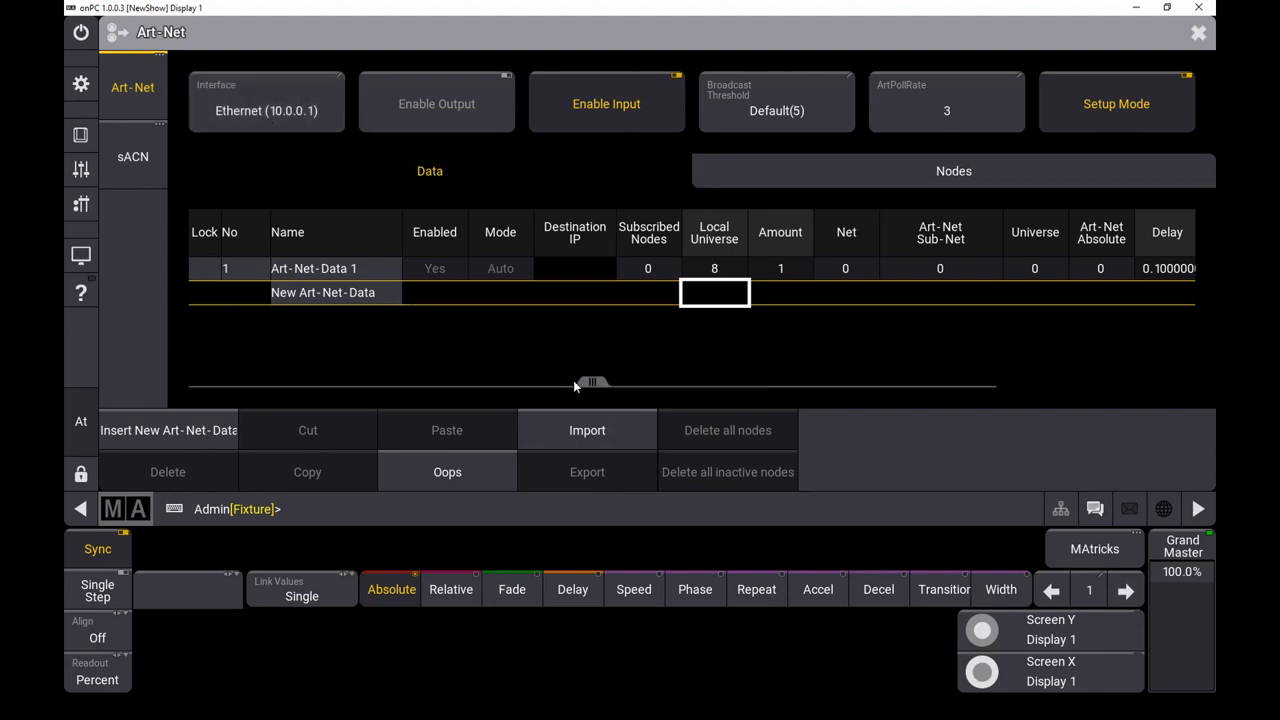
pyautogui.click(500, 268)
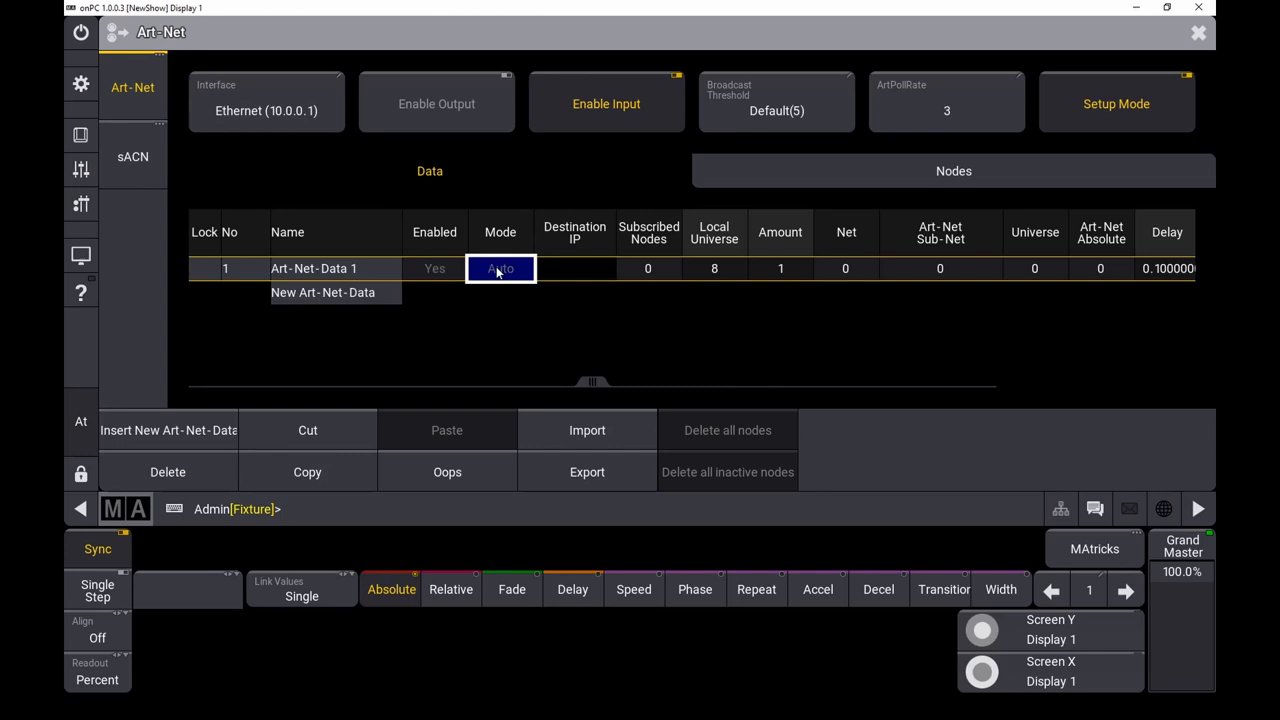
pyautogui.click(500, 268)
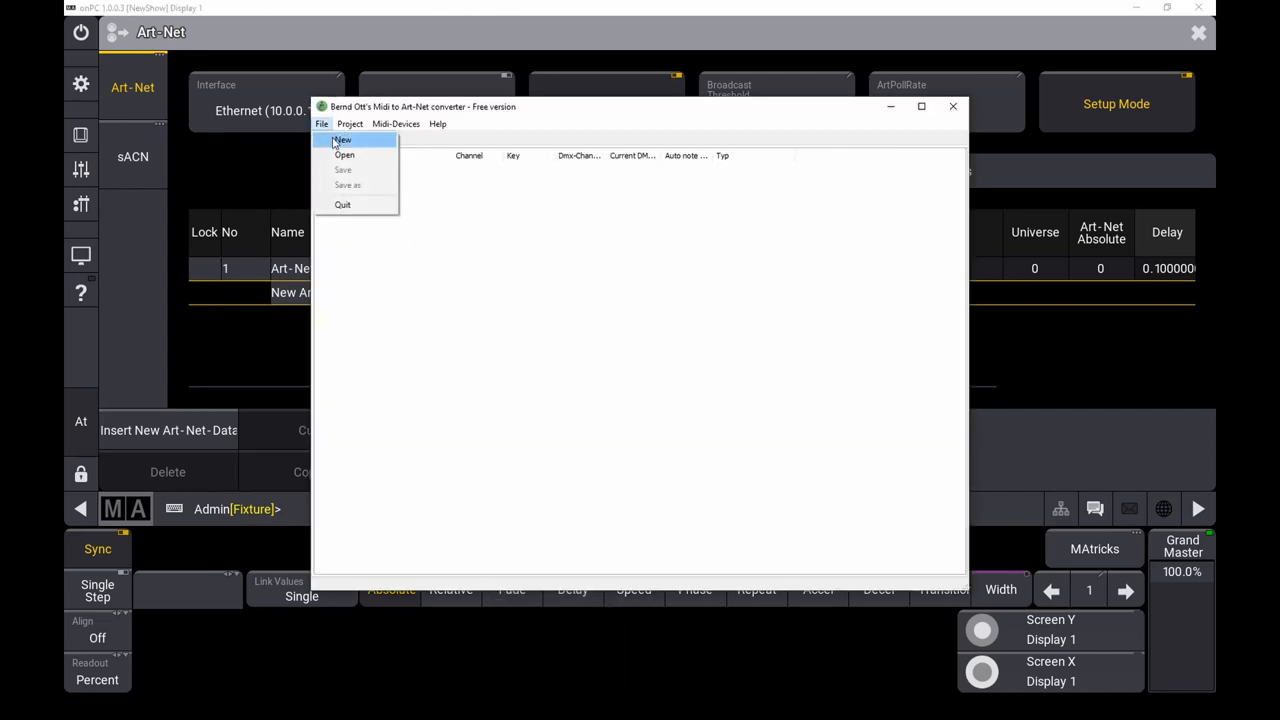
# Set the project's first Art-Net target IP to 10.0.0.1 and confirm the project settings.
pyautogui.click(348, 124)
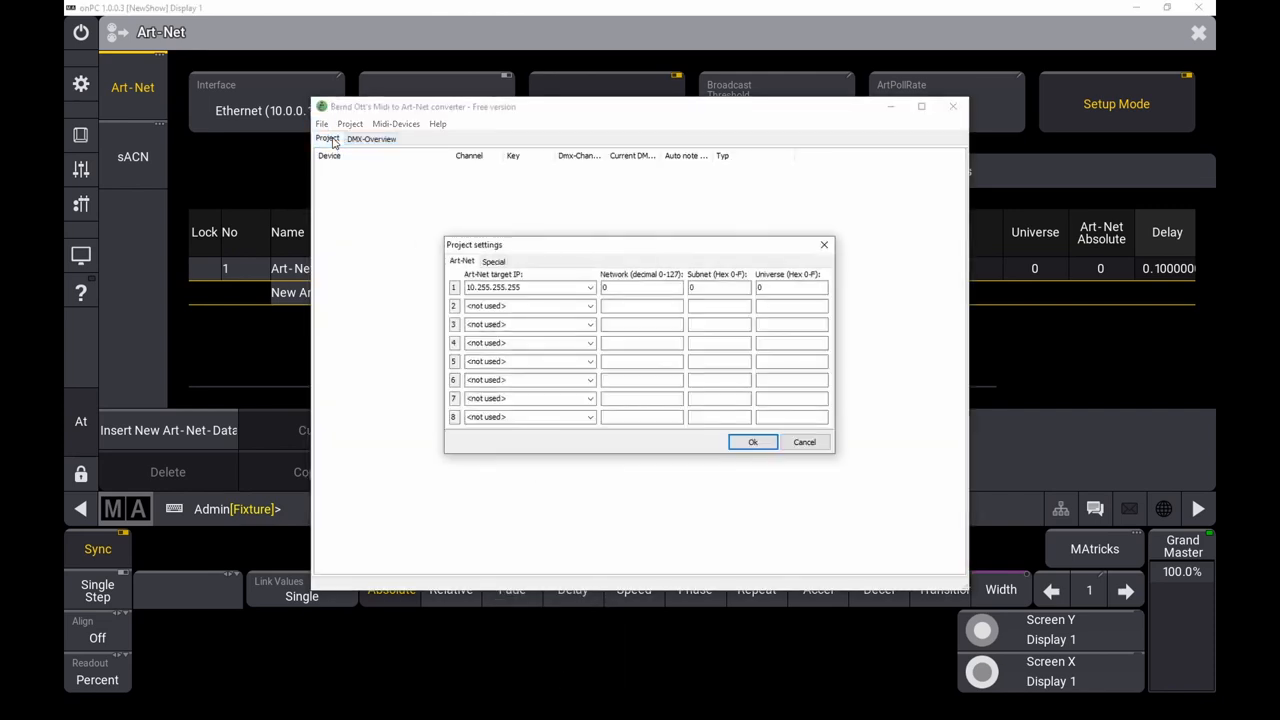
pyautogui.click(590, 288)
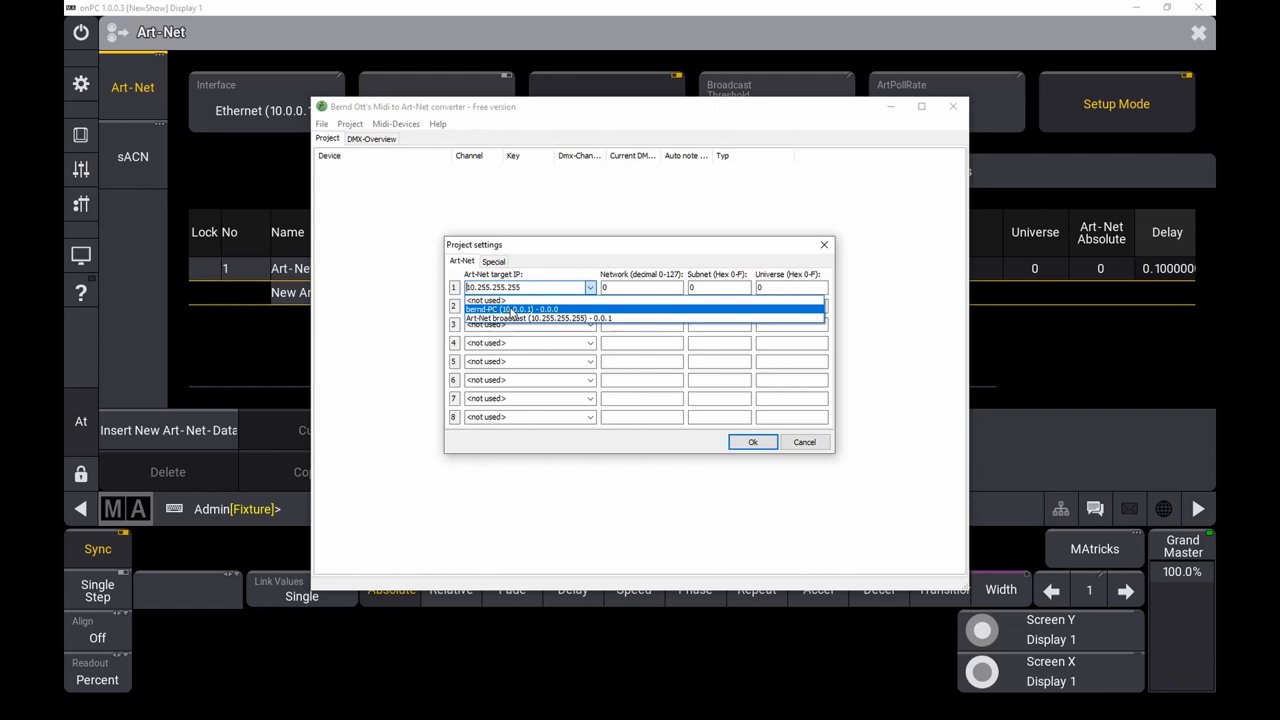
pyautogui.click(512, 308)
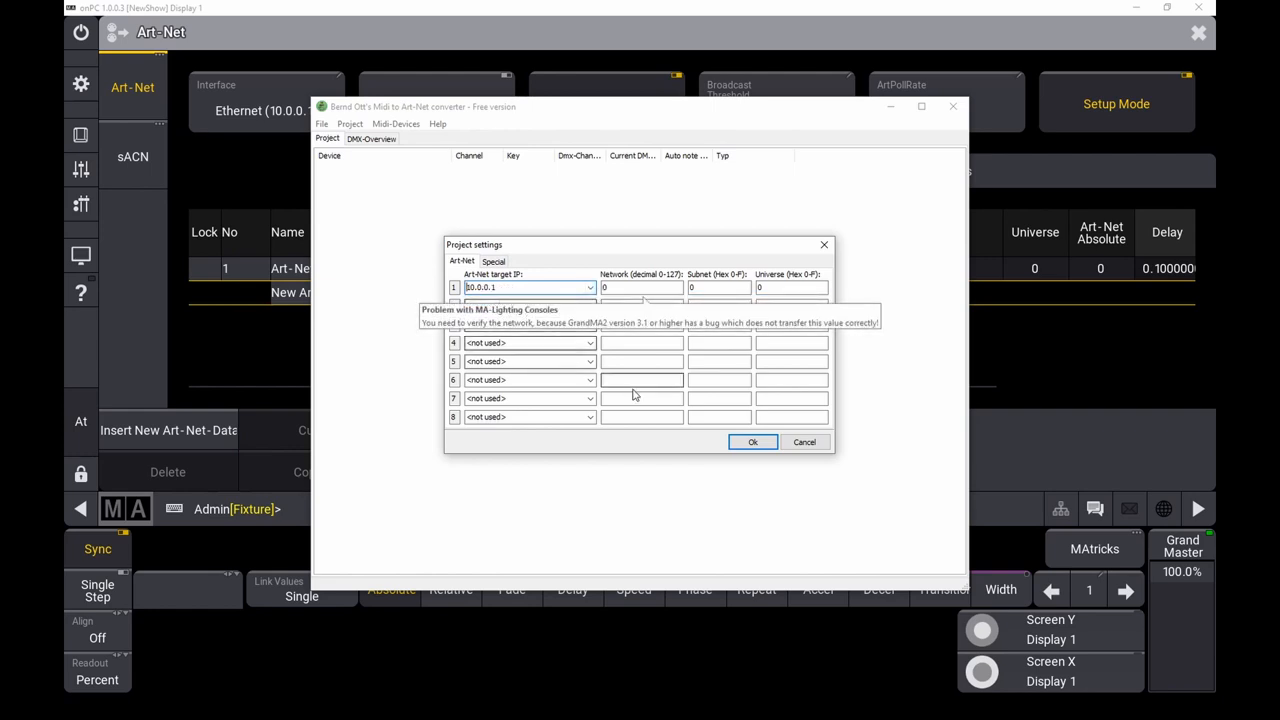
pyautogui.moveTo(612, 344)
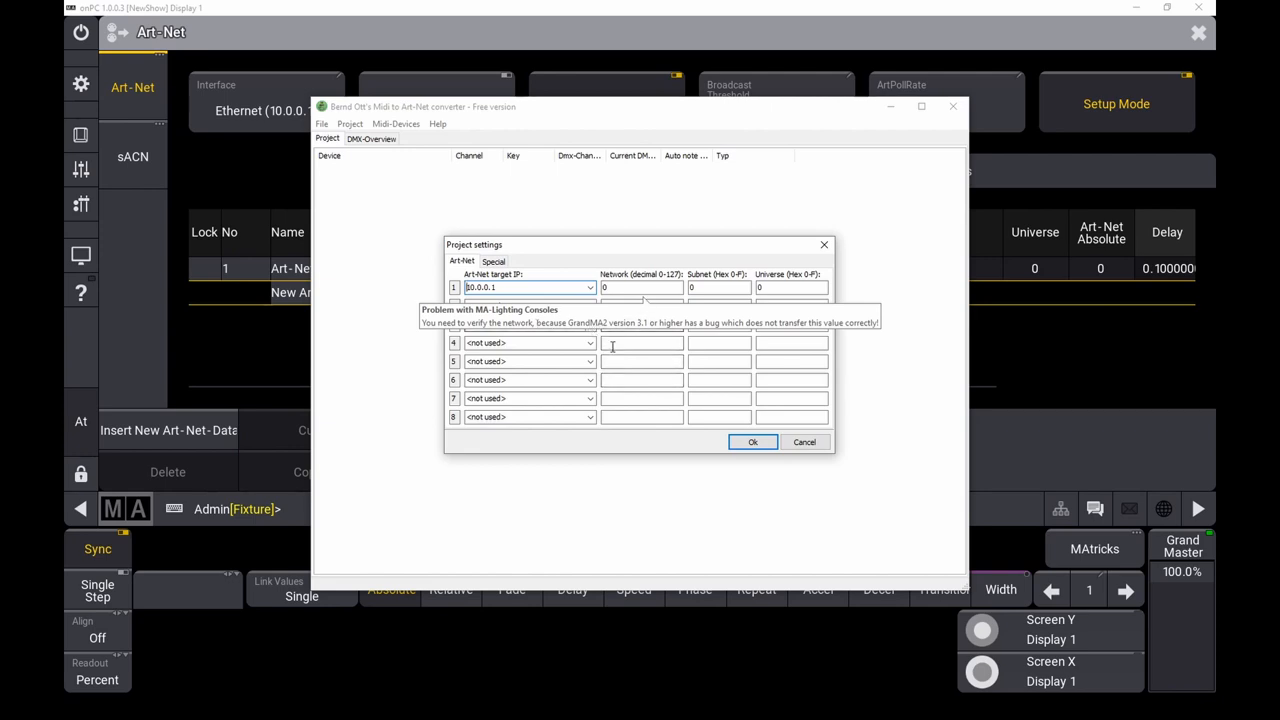
pyautogui.click(752, 442)
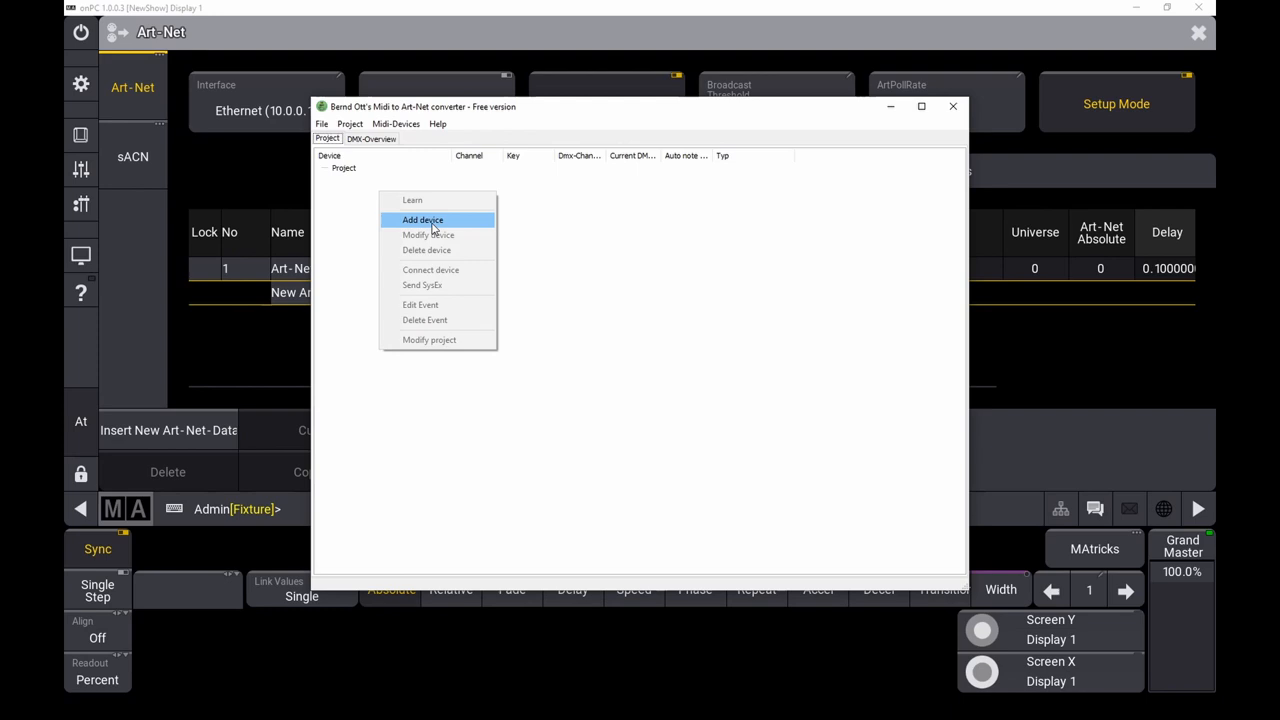
# Add the Traktor Kontrol F1 - 1 controller as a MIDI device in the project.
pyautogui.click(422, 218)
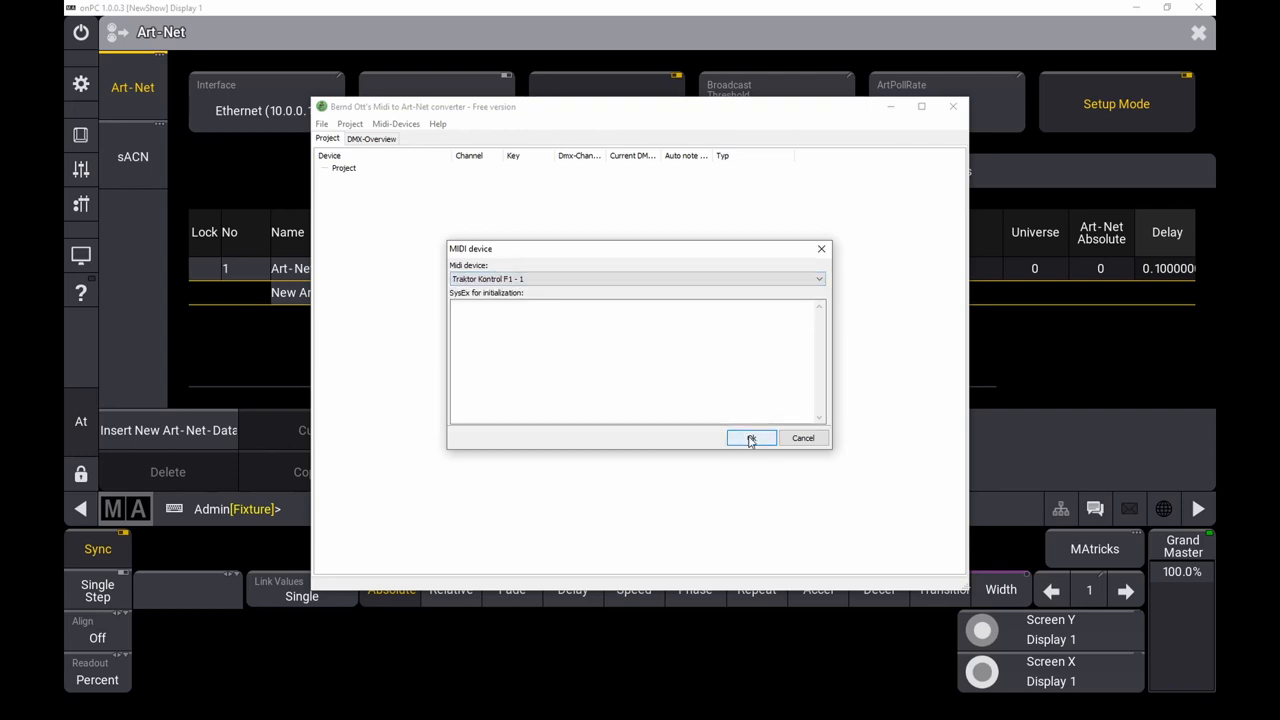
pyautogui.click(752, 438)
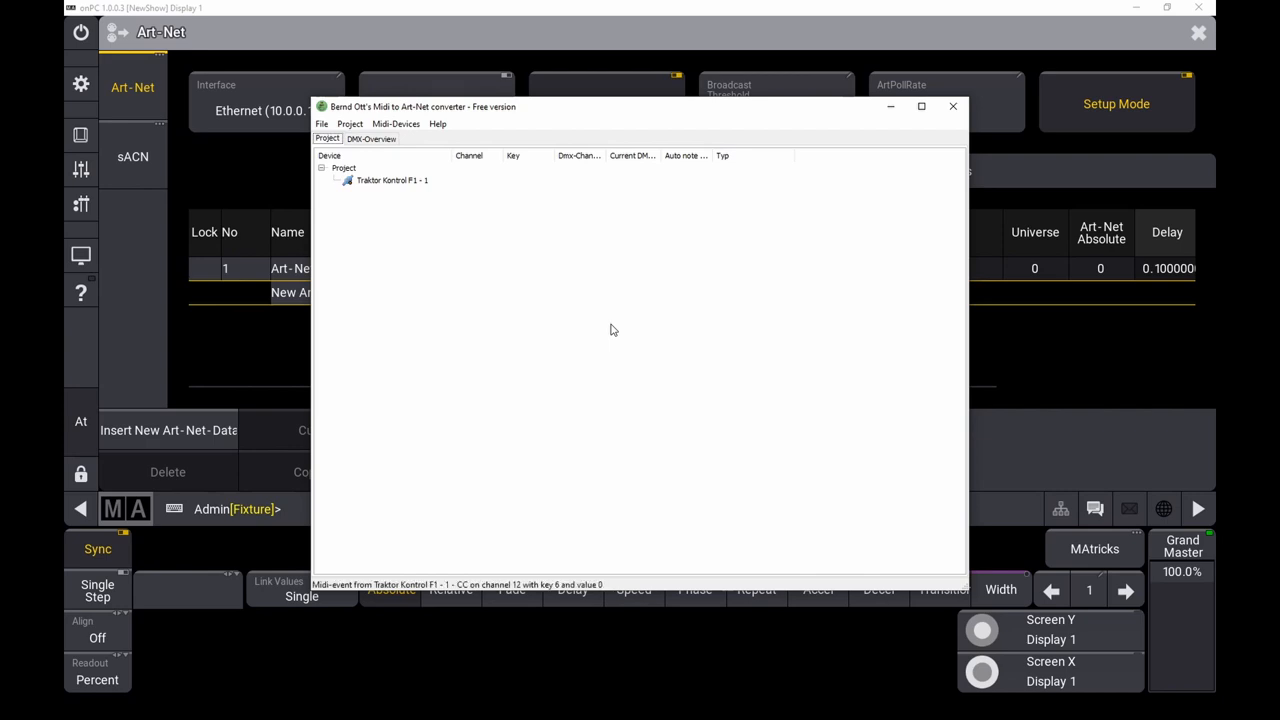
# Learn incoming MIDI events so channel 12 keys 6–9 map to DMX channels 1.1–1.4.
pyautogui.rightClick(612, 330)
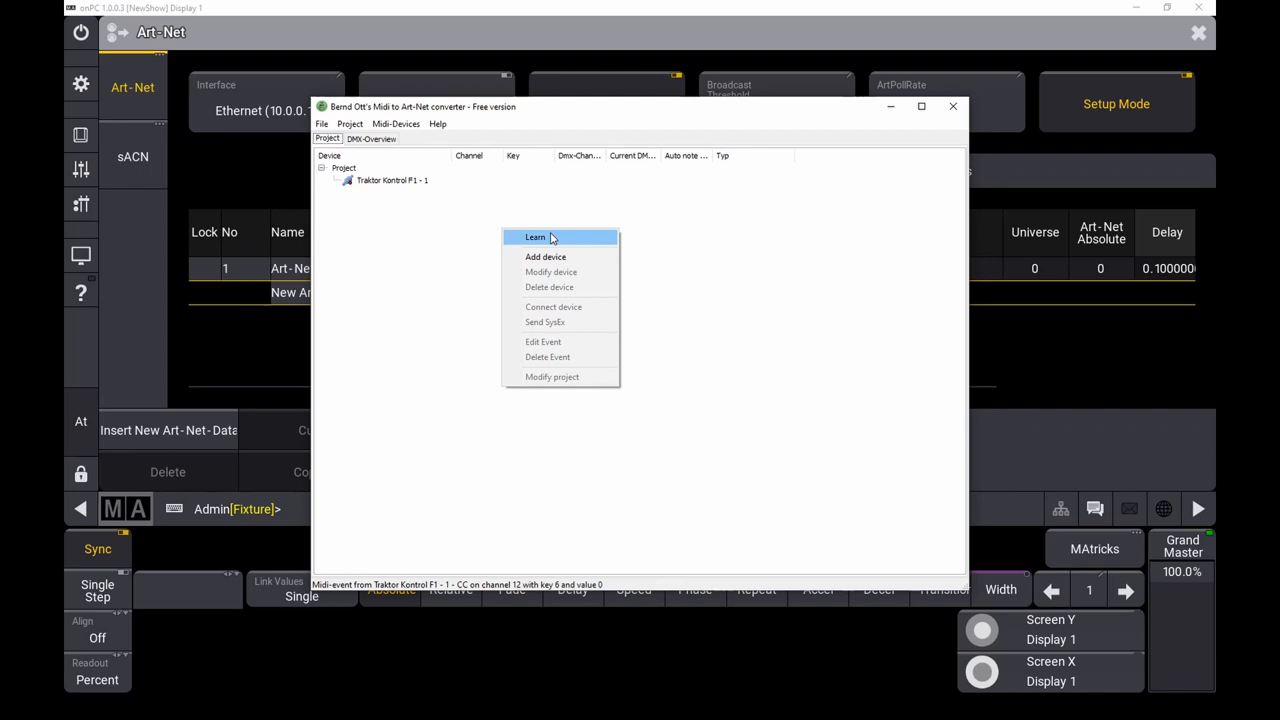
pyautogui.click(396, 124)
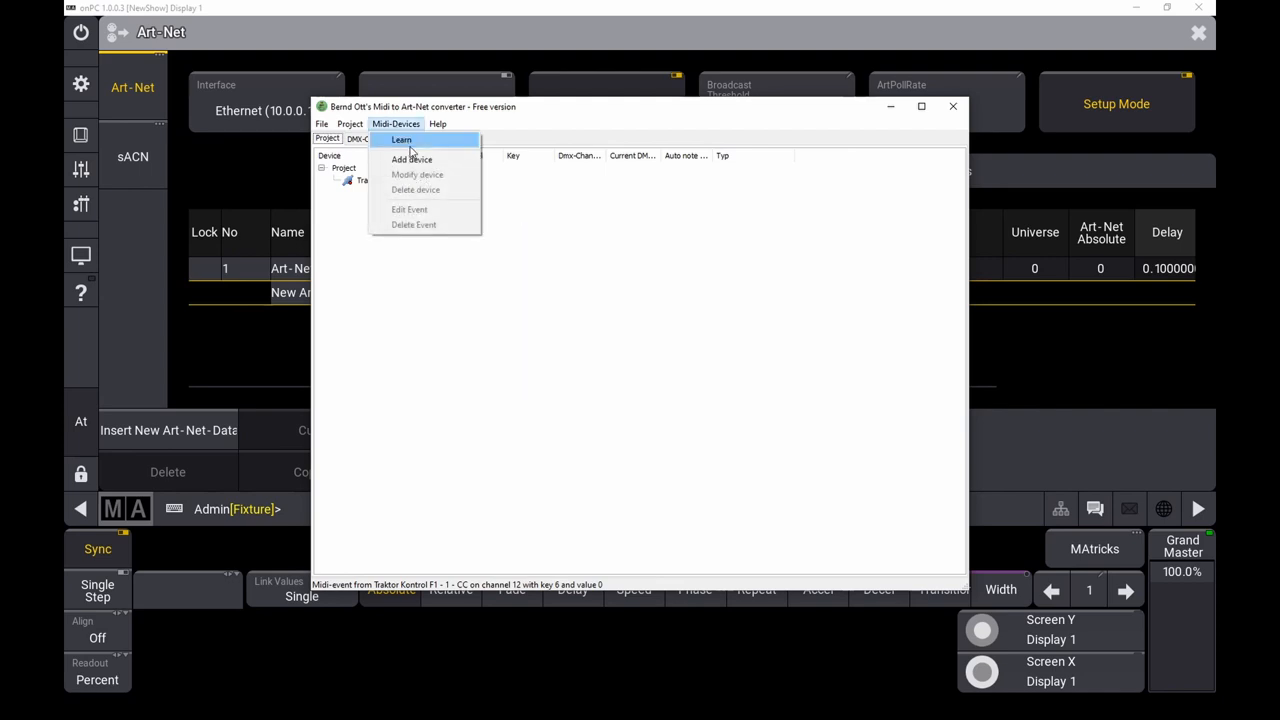
pyautogui.click(400, 140)
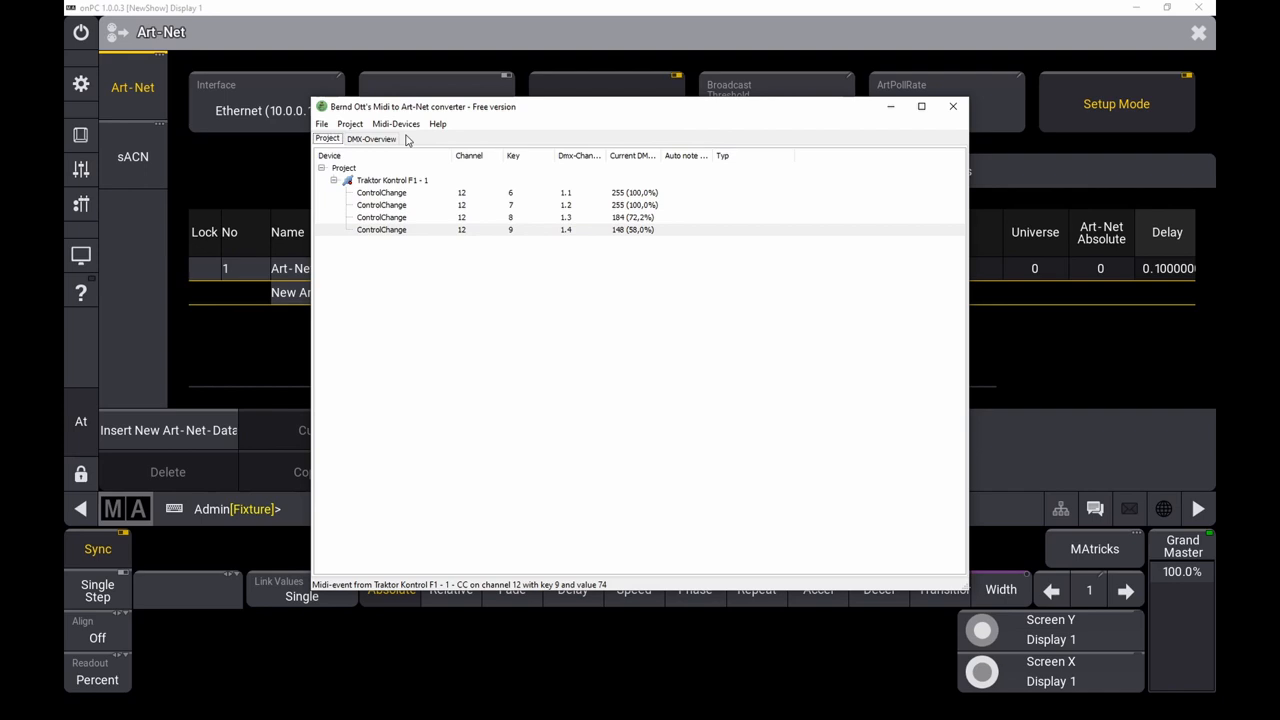
pyautogui.click(396, 124)
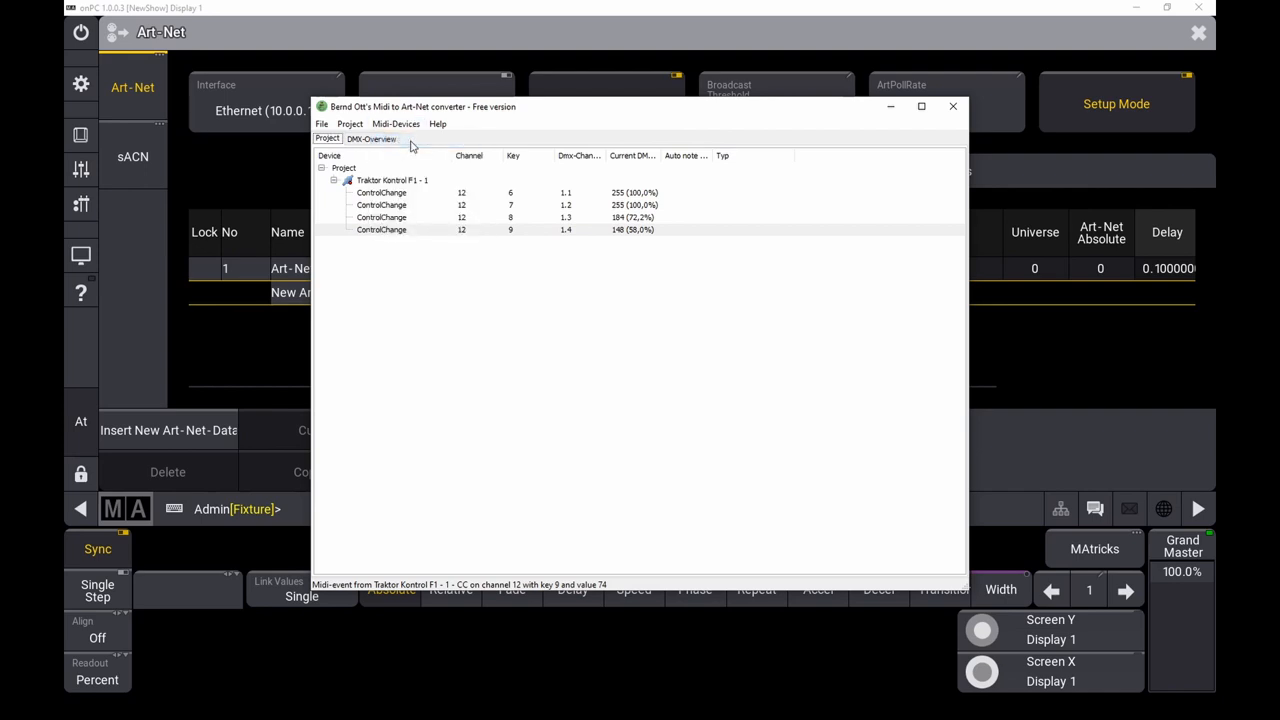
pyautogui.moveTo(540, 96)
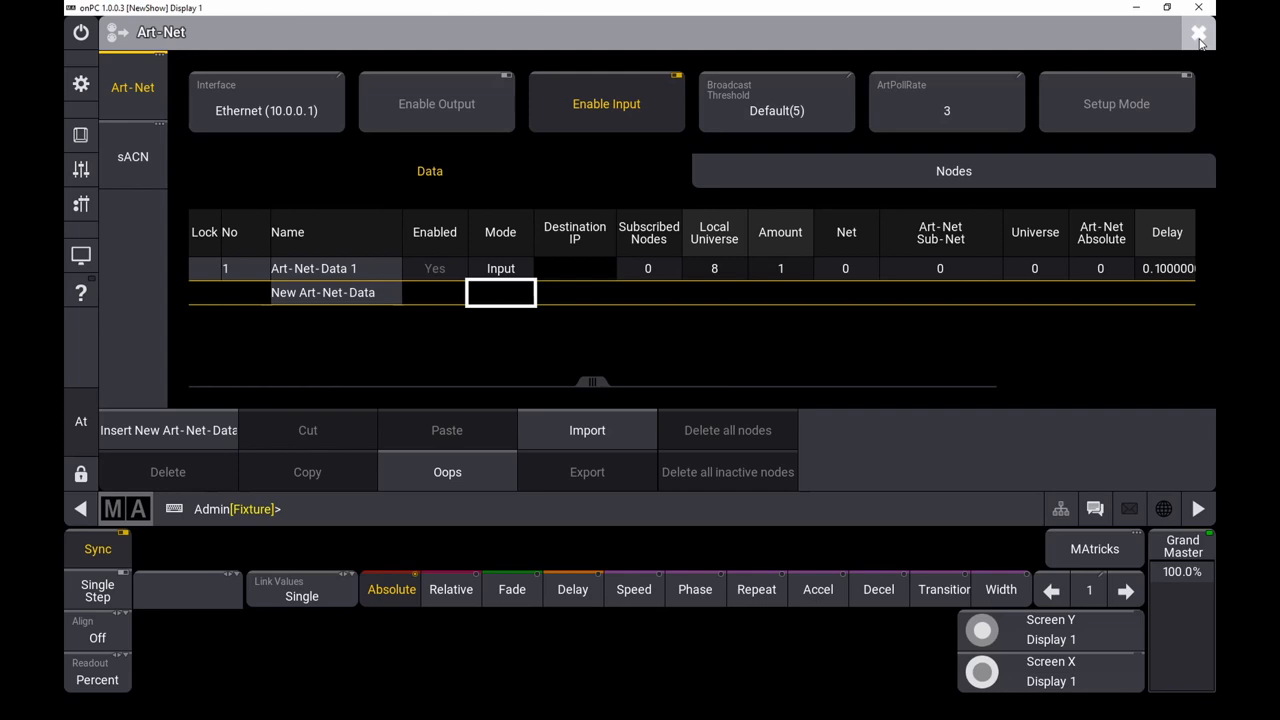
# Close the Art-Net settings and switch the DMX sheet to universe 8.
pyautogui.click(1200, 32)
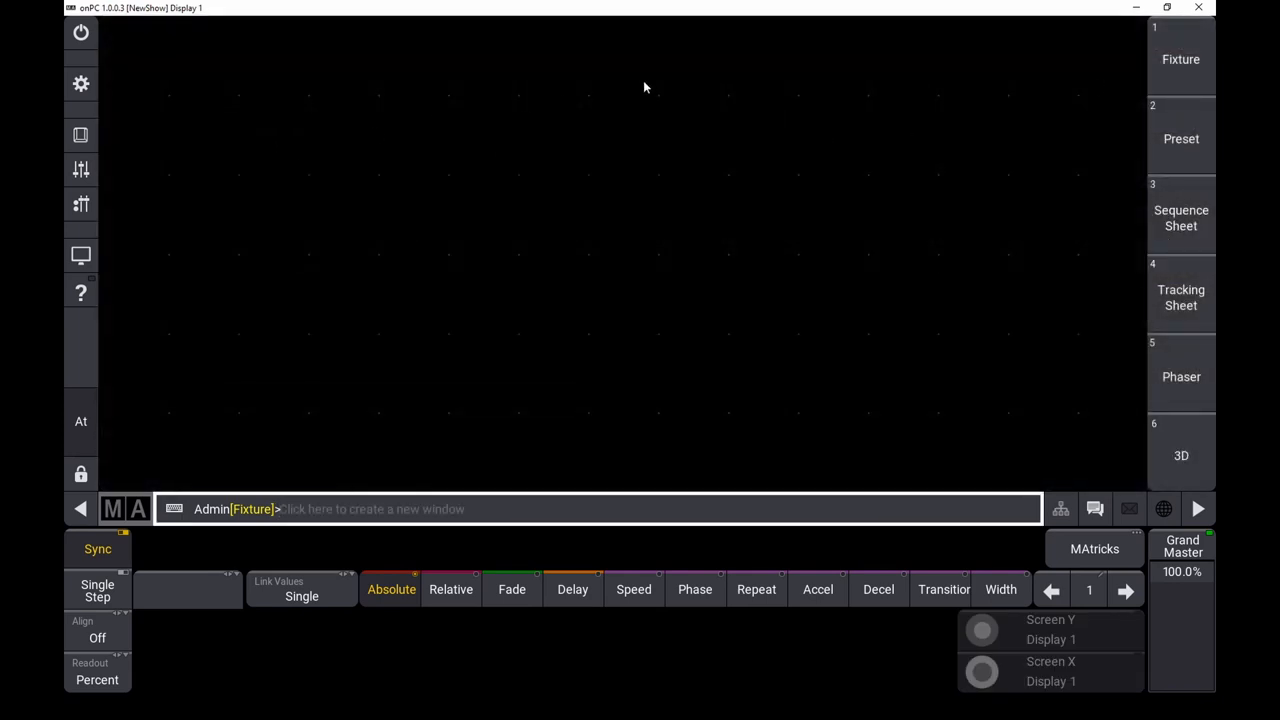
pyautogui.moveTo(676, 62)
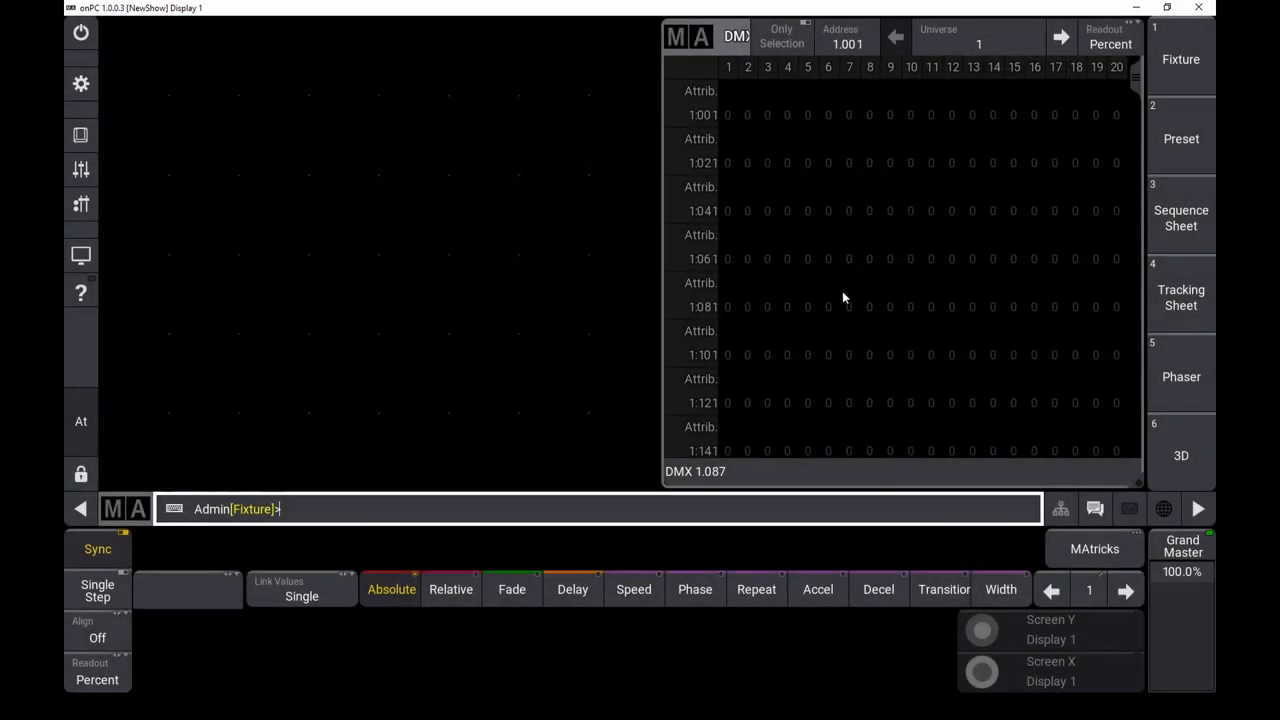
pyautogui.click(978, 44)
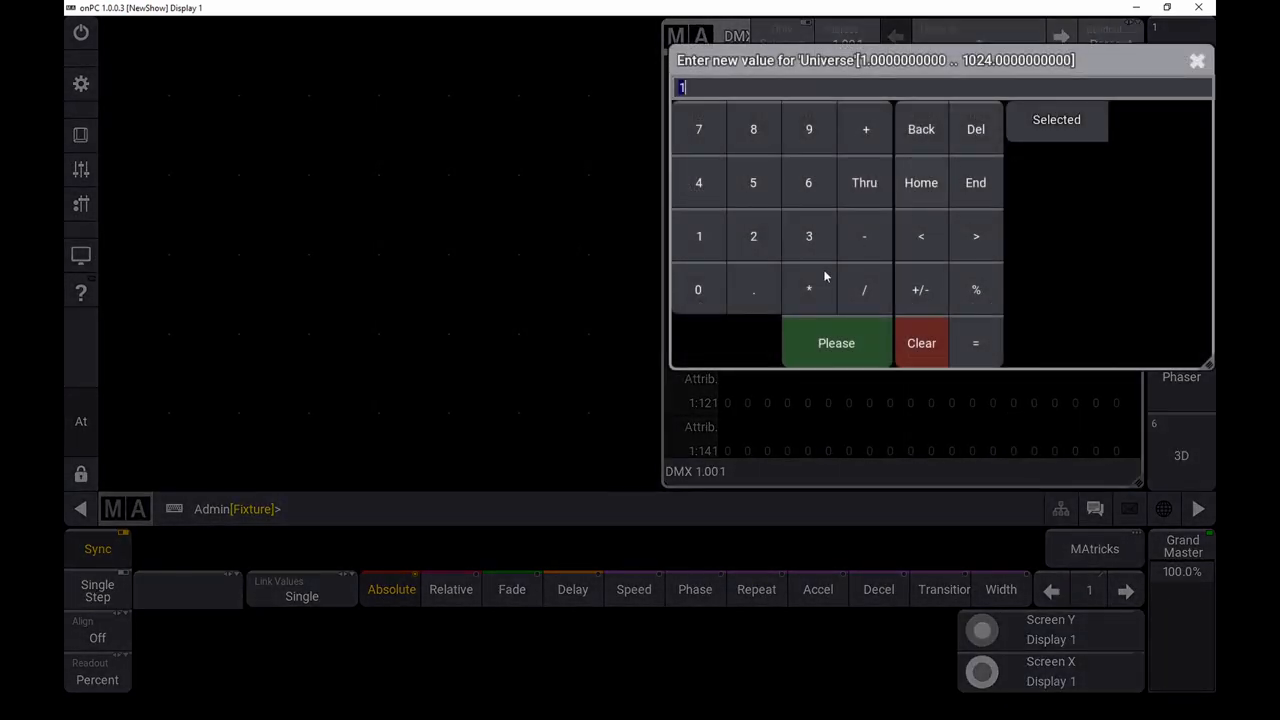
pyautogui.click(836, 344)
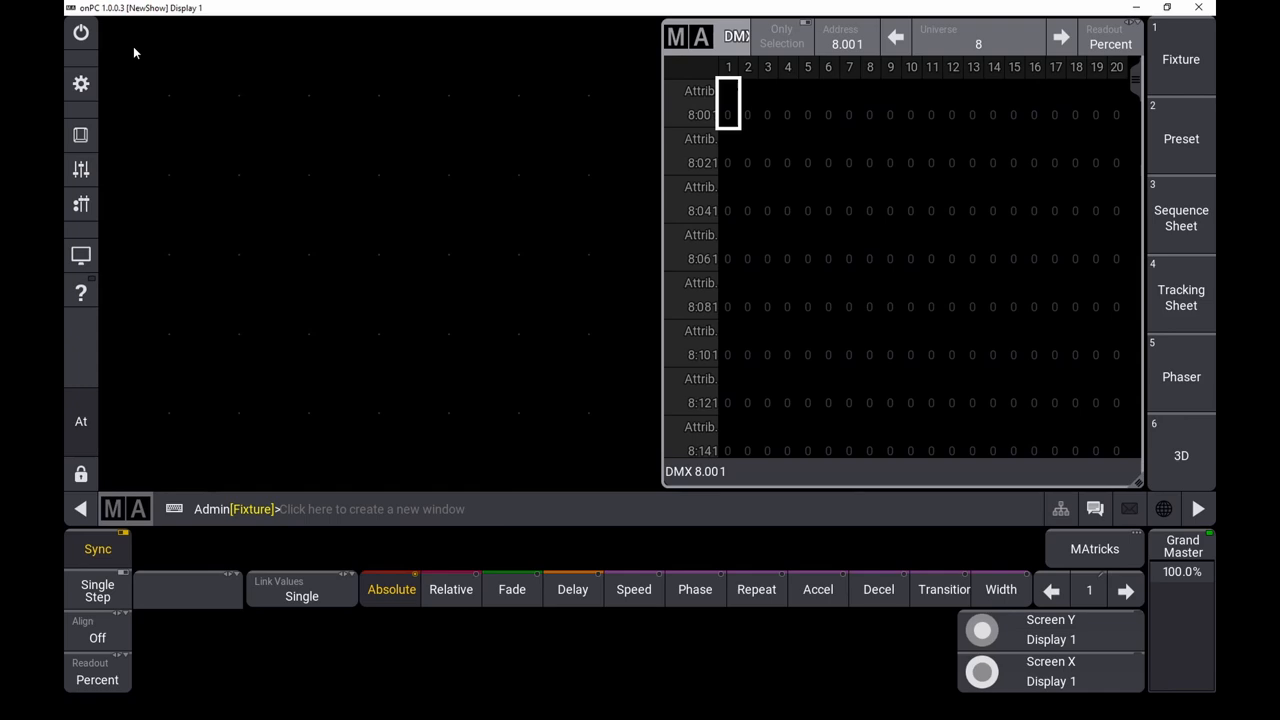
# Add a DMX Universes pool window beside the DMX sheet.
pyautogui.click(370, 510)
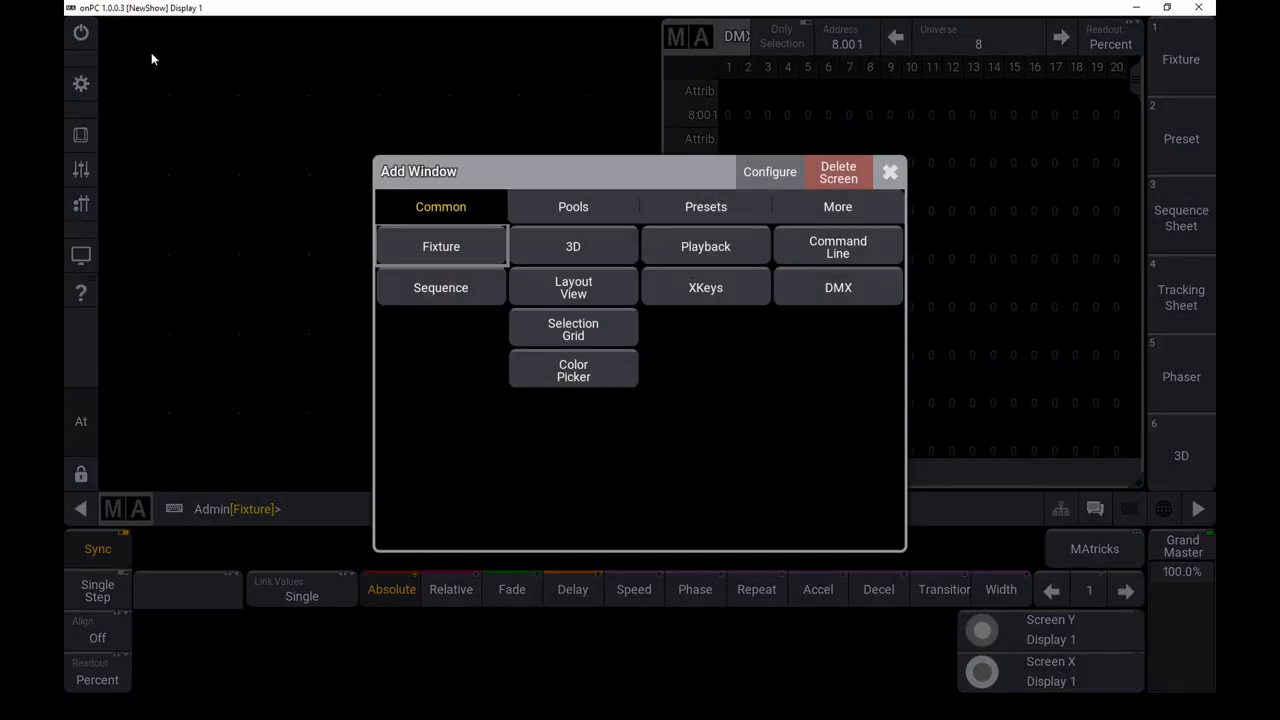
pyautogui.click(572, 206)
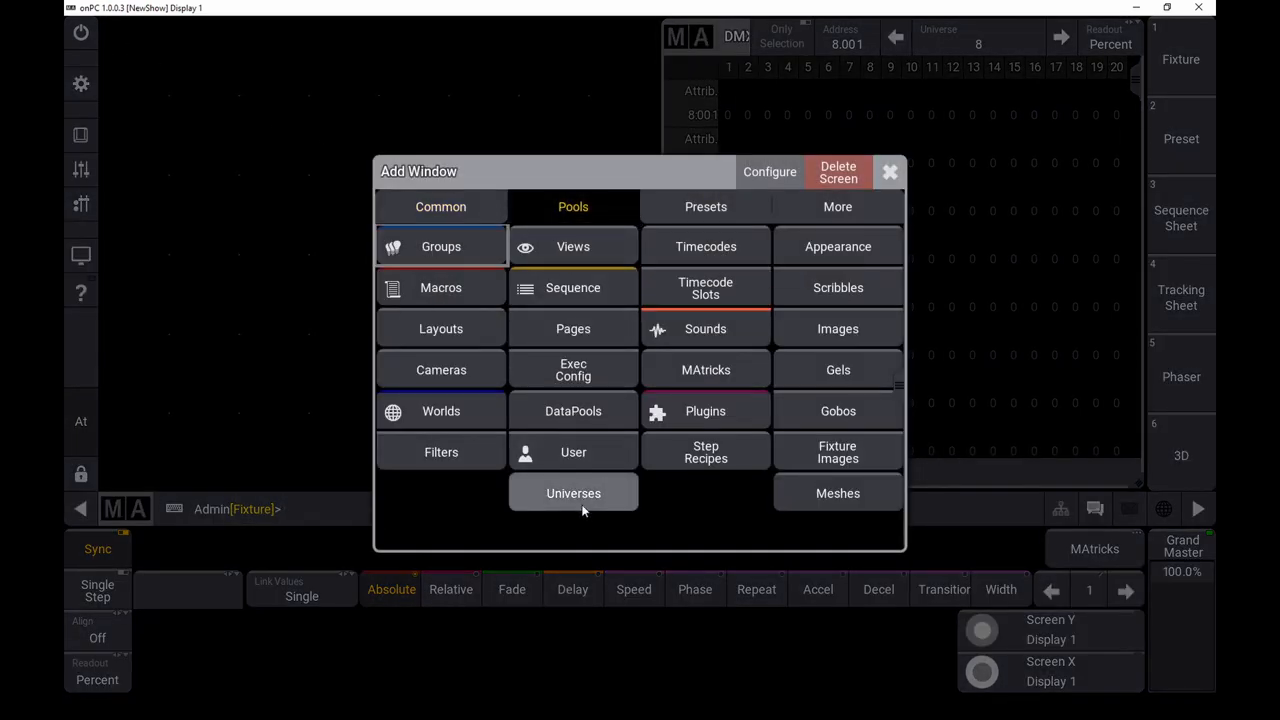
pyautogui.click(572, 492)
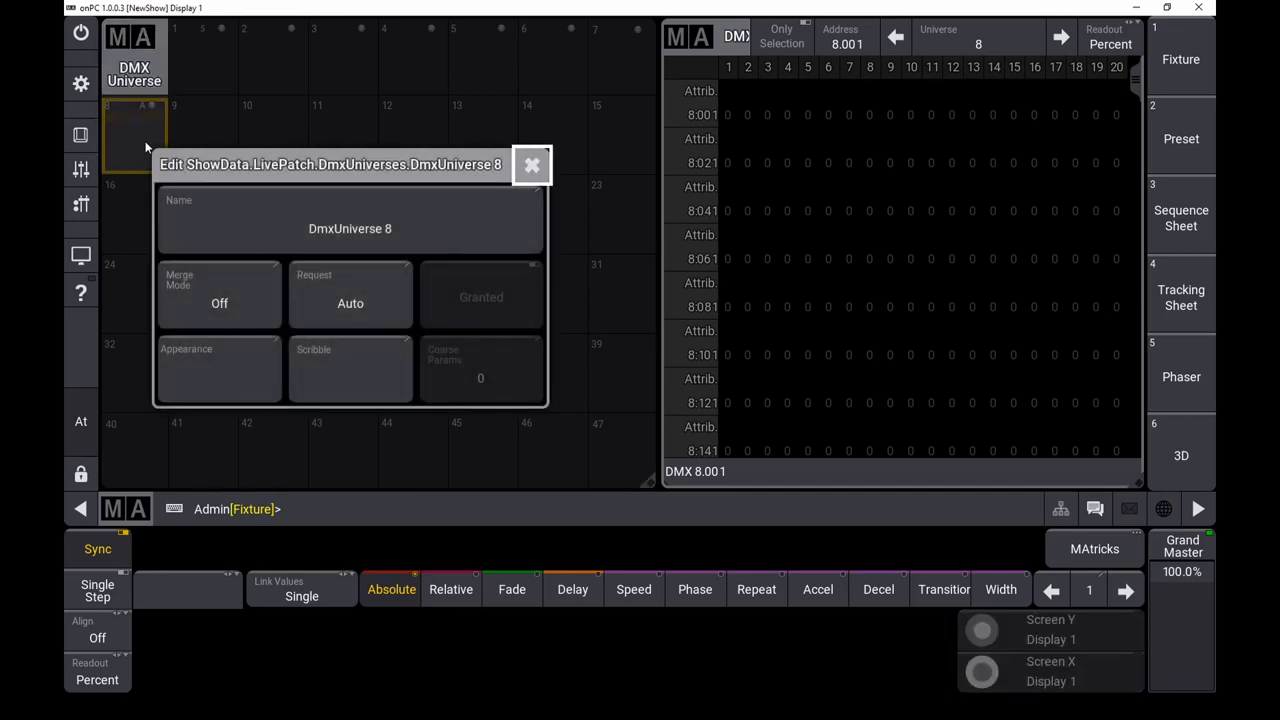
# Set DmxUniverse 8's merge mode to HTP and close its settings.
pyautogui.click(220, 296)
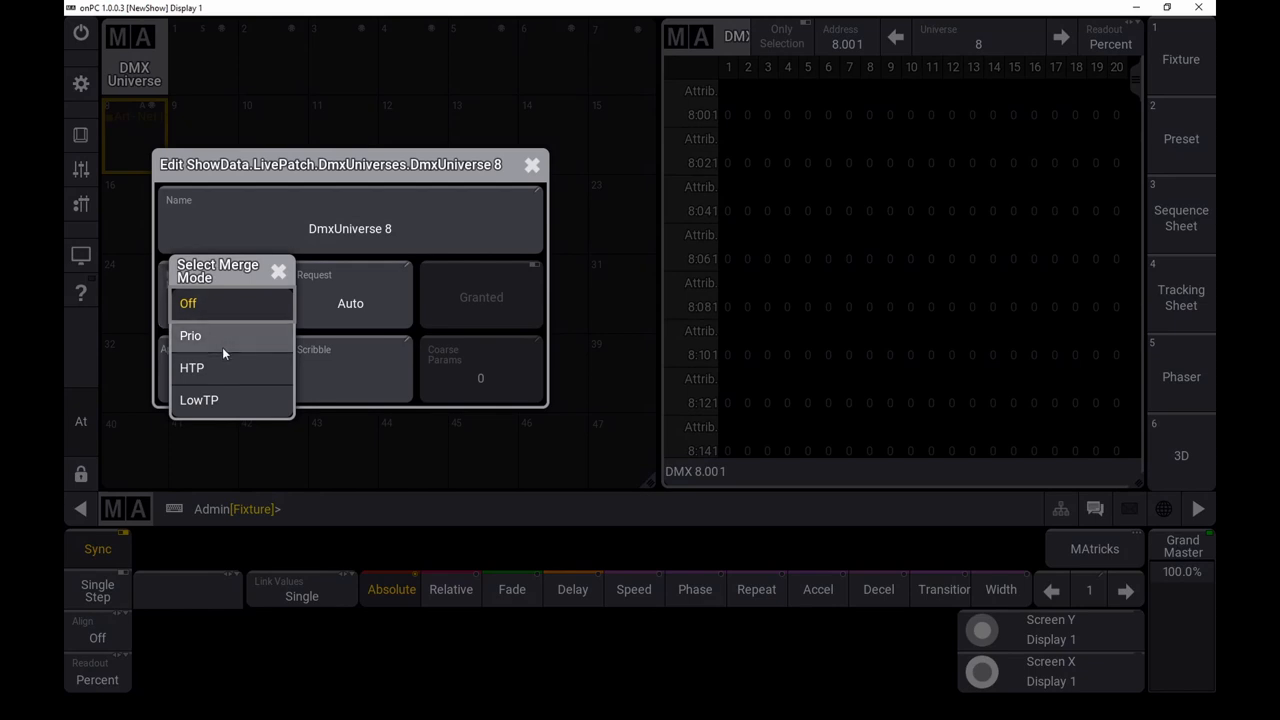
pyautogui.click(192, 368)
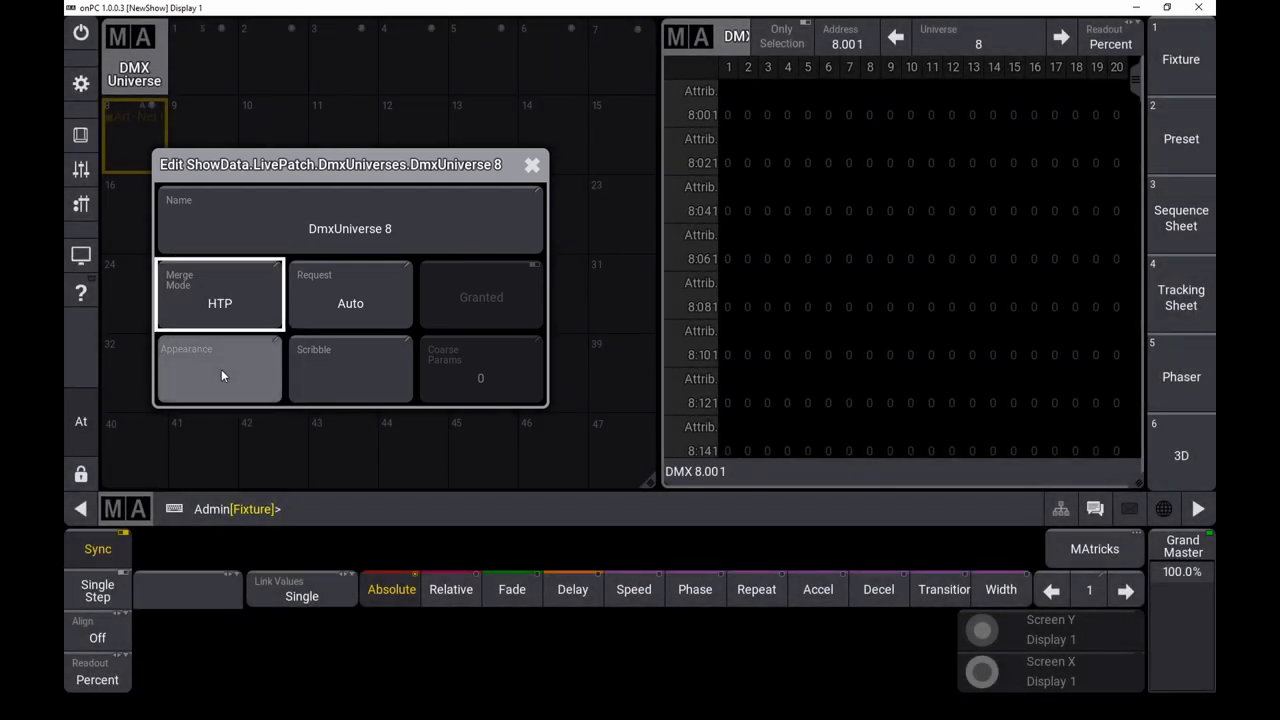
pyautogui.click(532, 164)
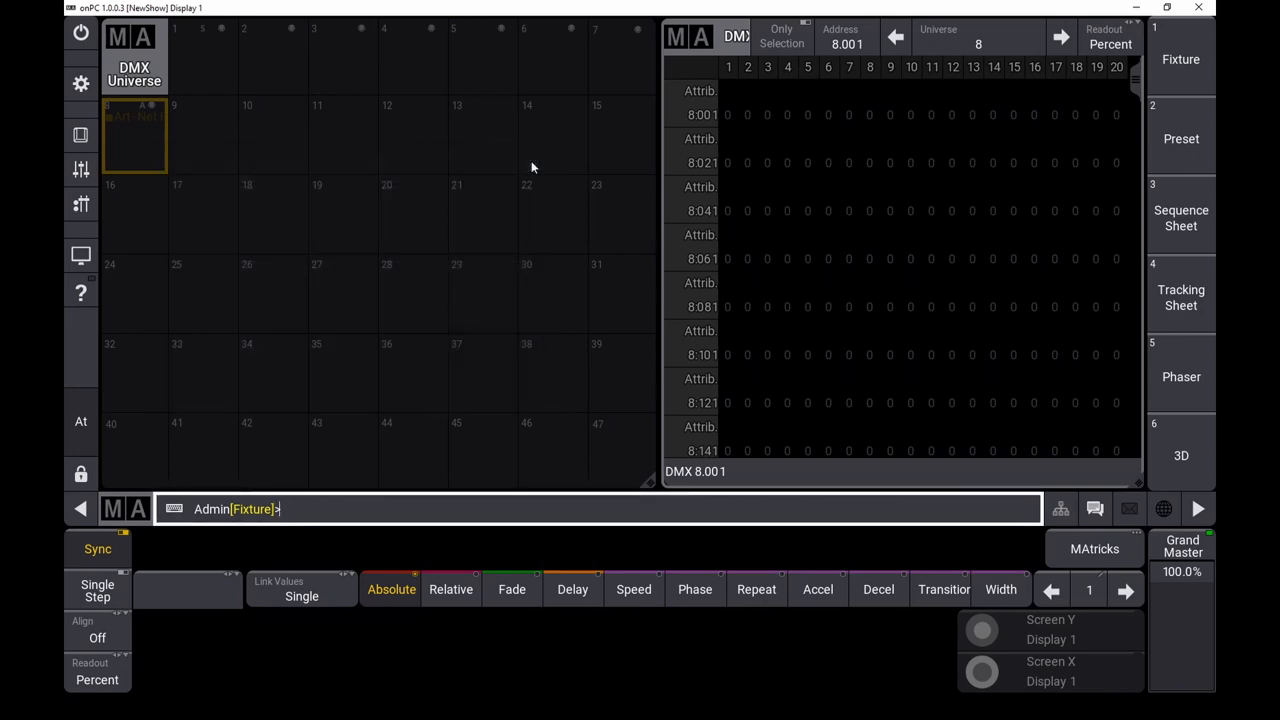
pyautogui.moveTo(728, 114)
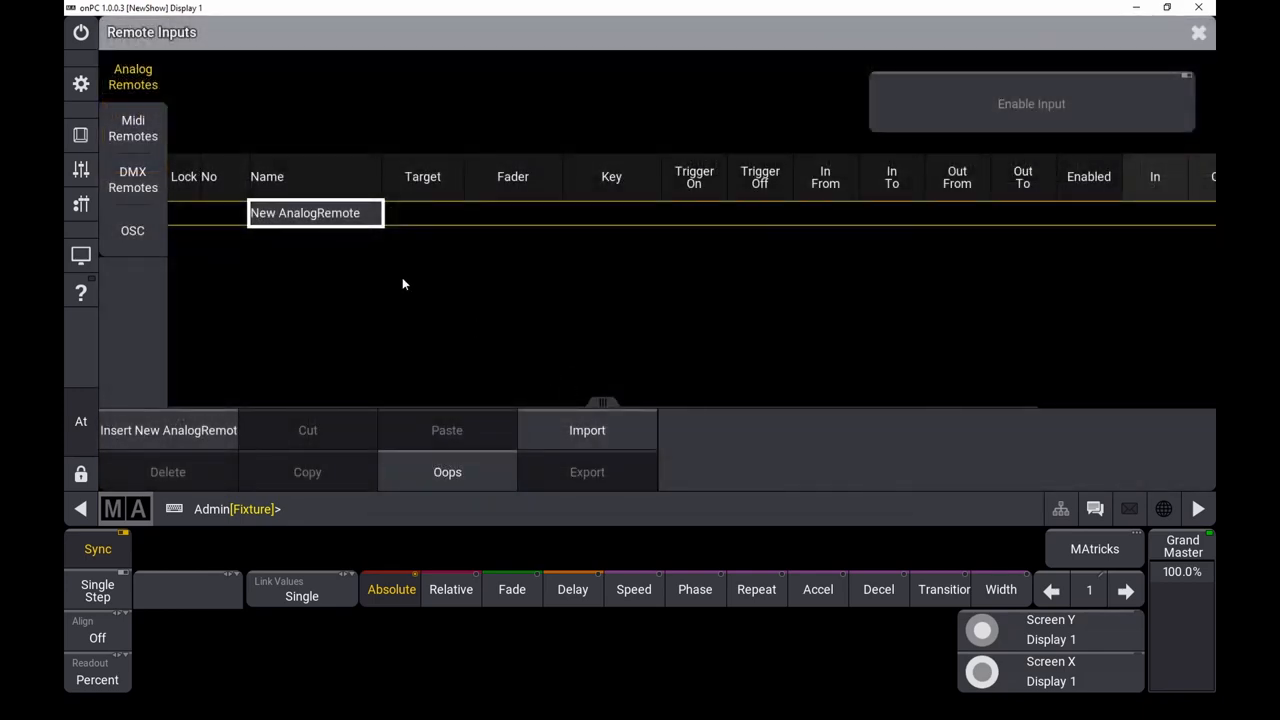
# Create DmxRemote 1 in DMX Remotes and assign Master > Grand as its target.
pyautogui.click(132, 180)
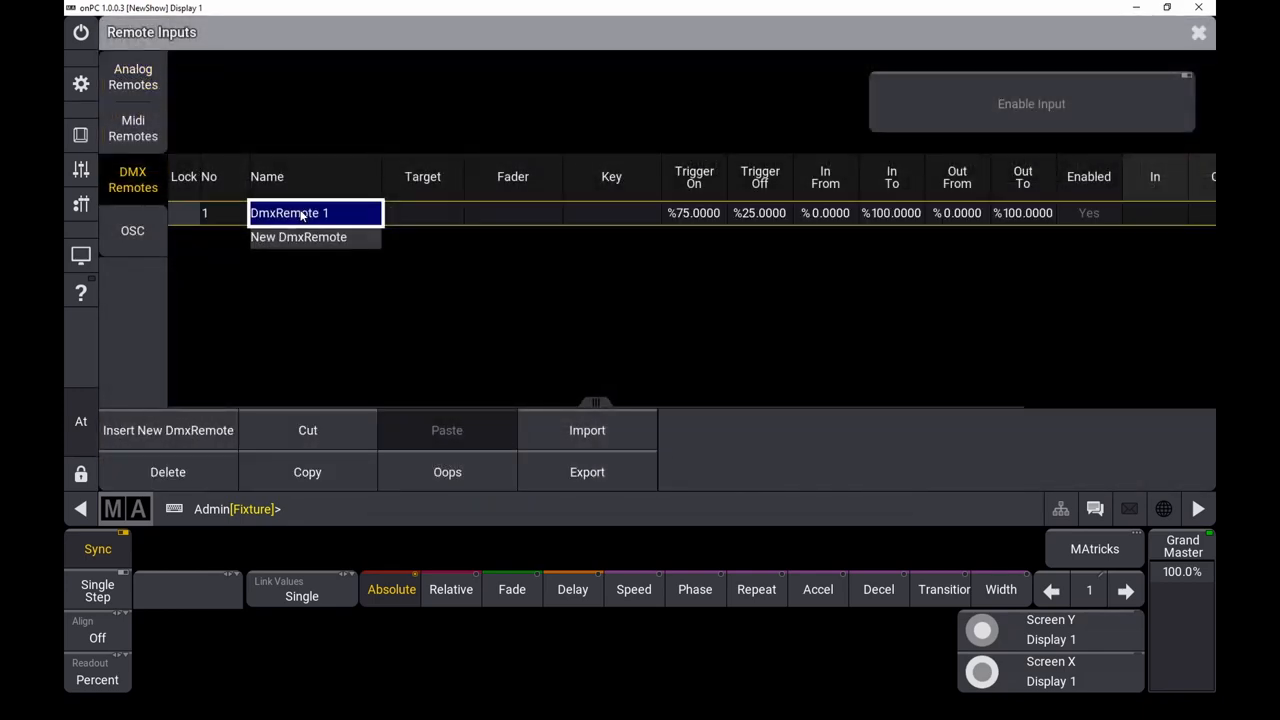
pyautogui.moveTo(456, 220)
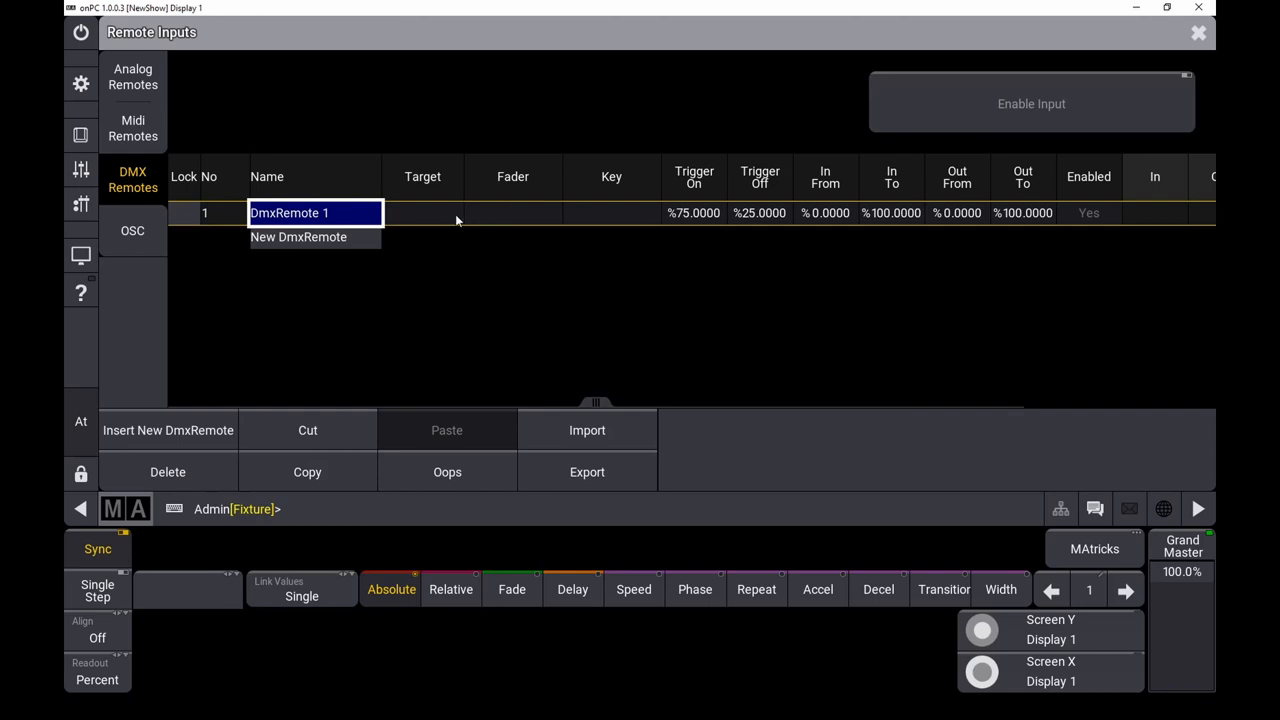
pyautogui.click(422, 212)
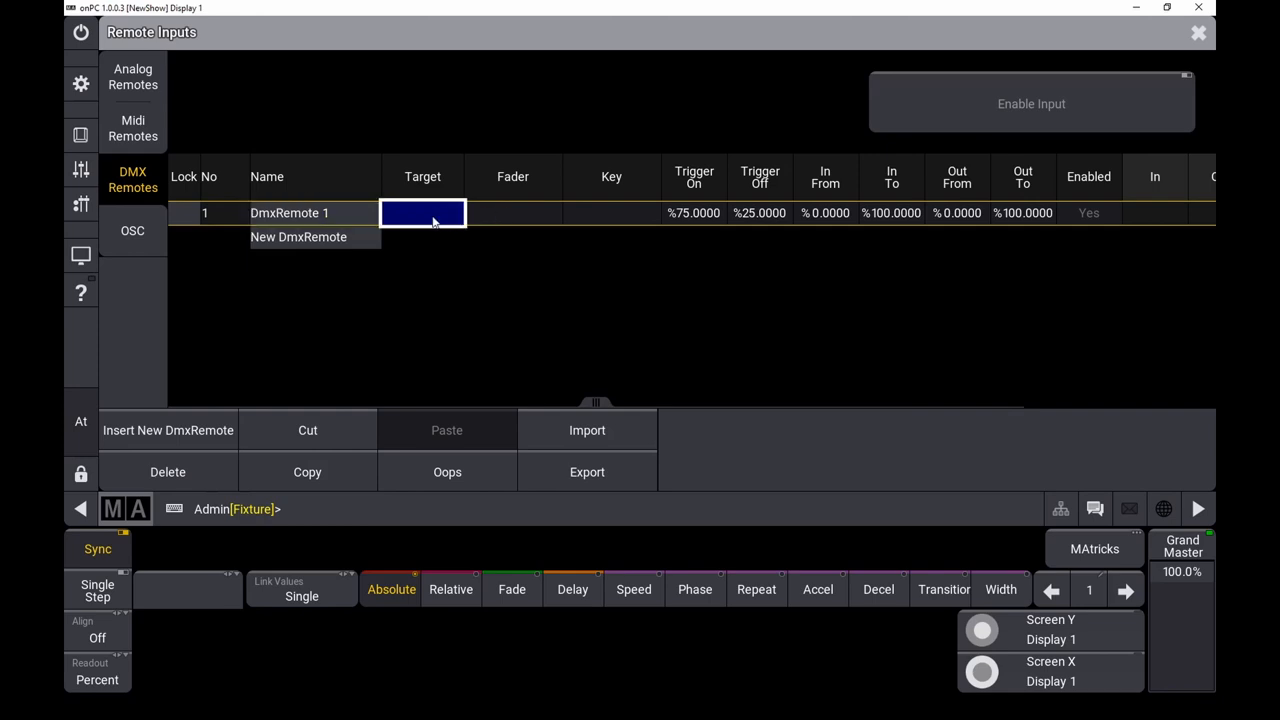
pyautogui.click(422, 212)
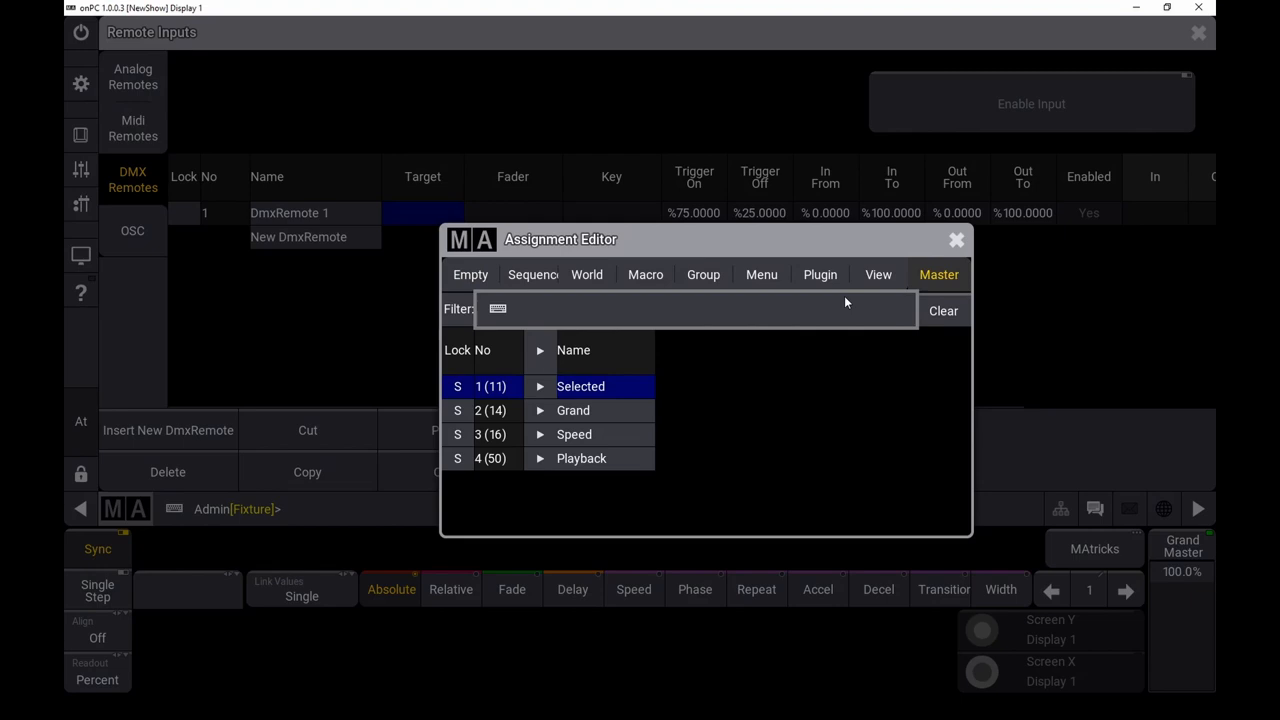
pyautogui.click(572, 410)
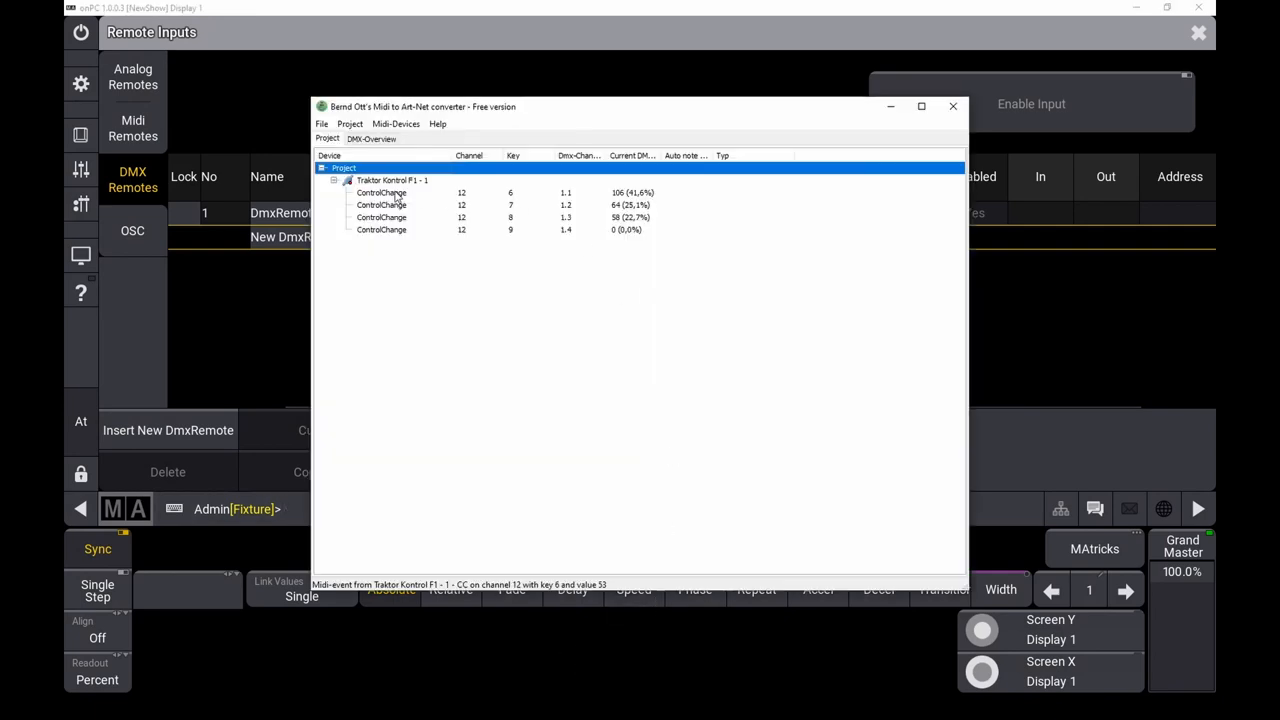
pyautogui.moveTo(570, 196)
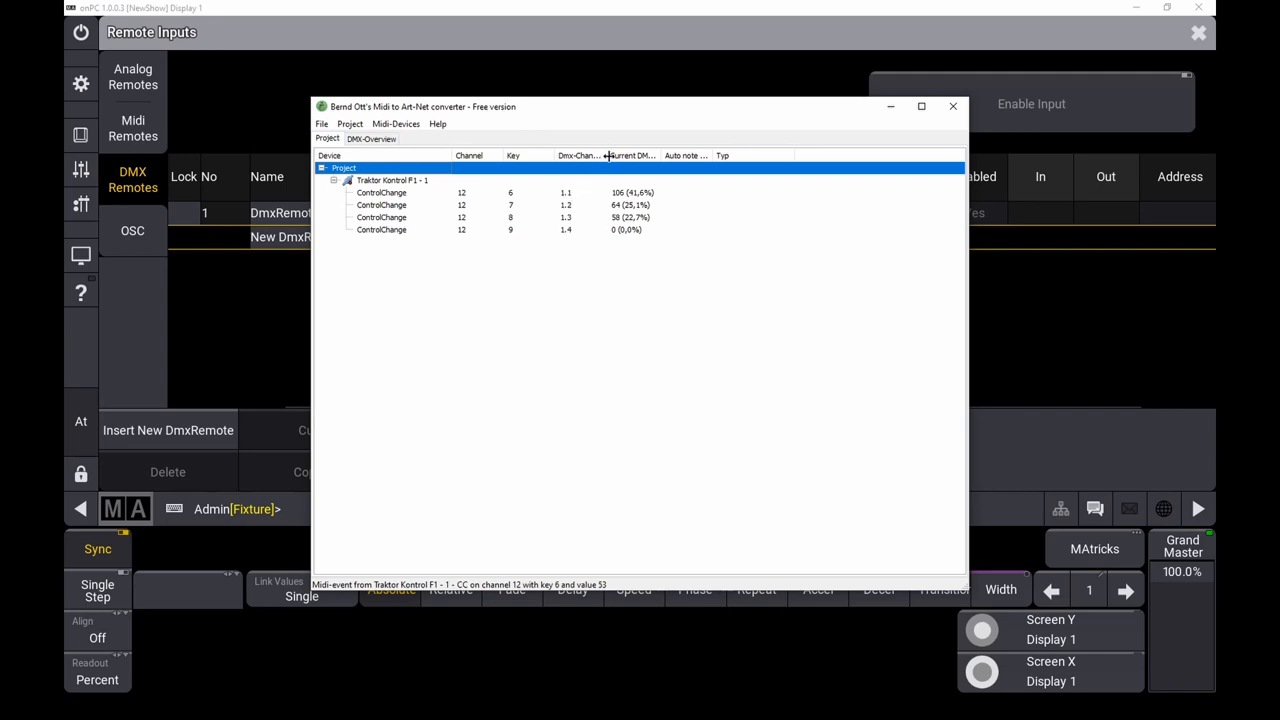
# Select the ControlChange row for channel 12, key 6 feeding DMX 1.1.
pyautogui.click(400, 192)
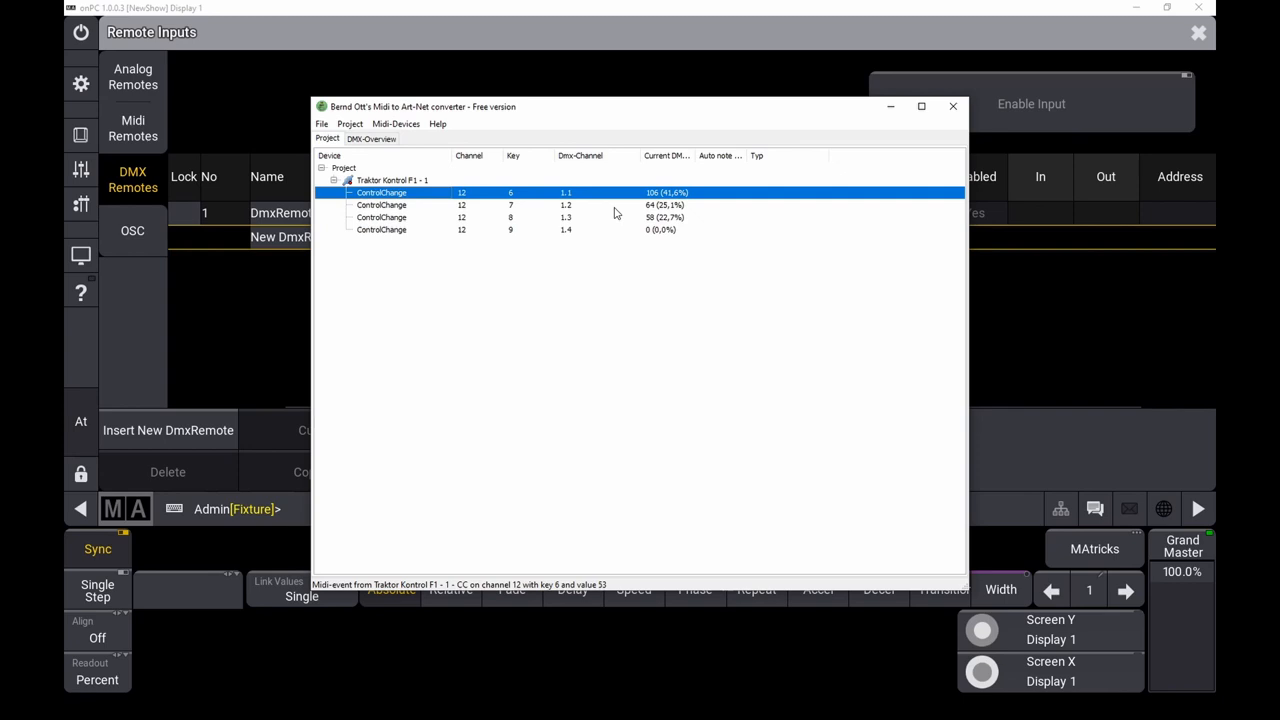
pyautogui.moveTo(578, 202)
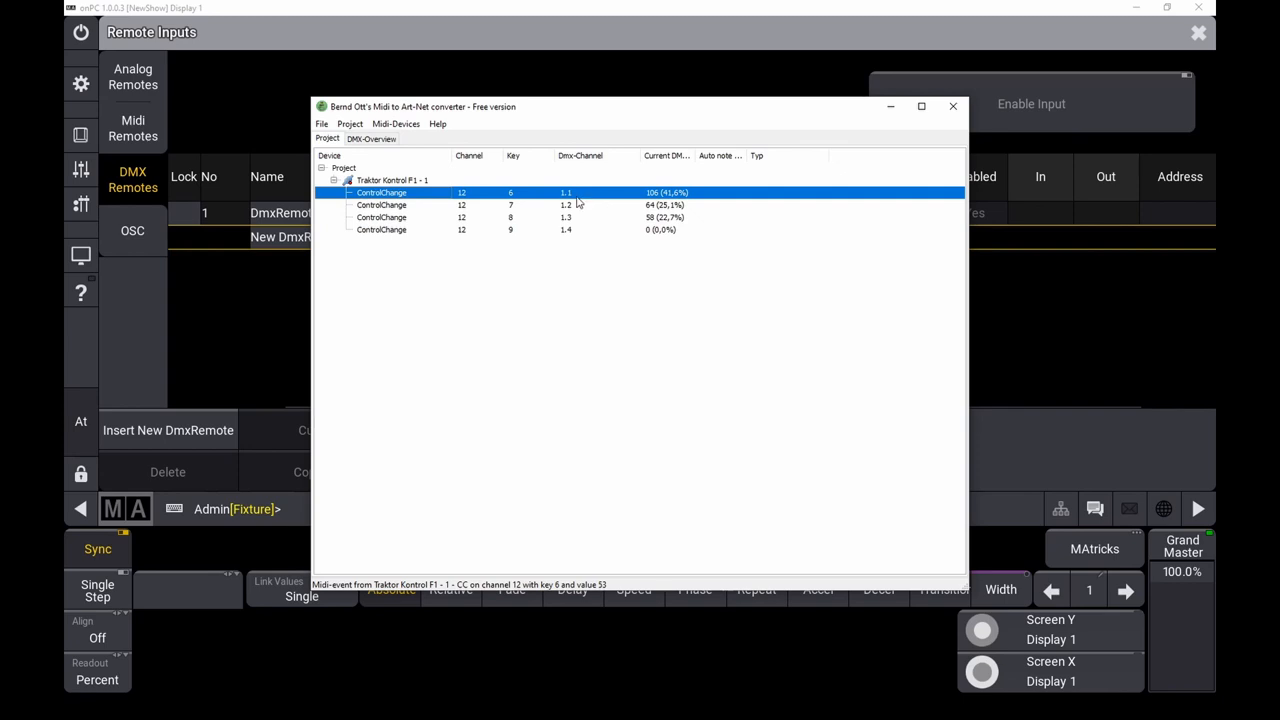
pyautogui.moveTo(564, 200)
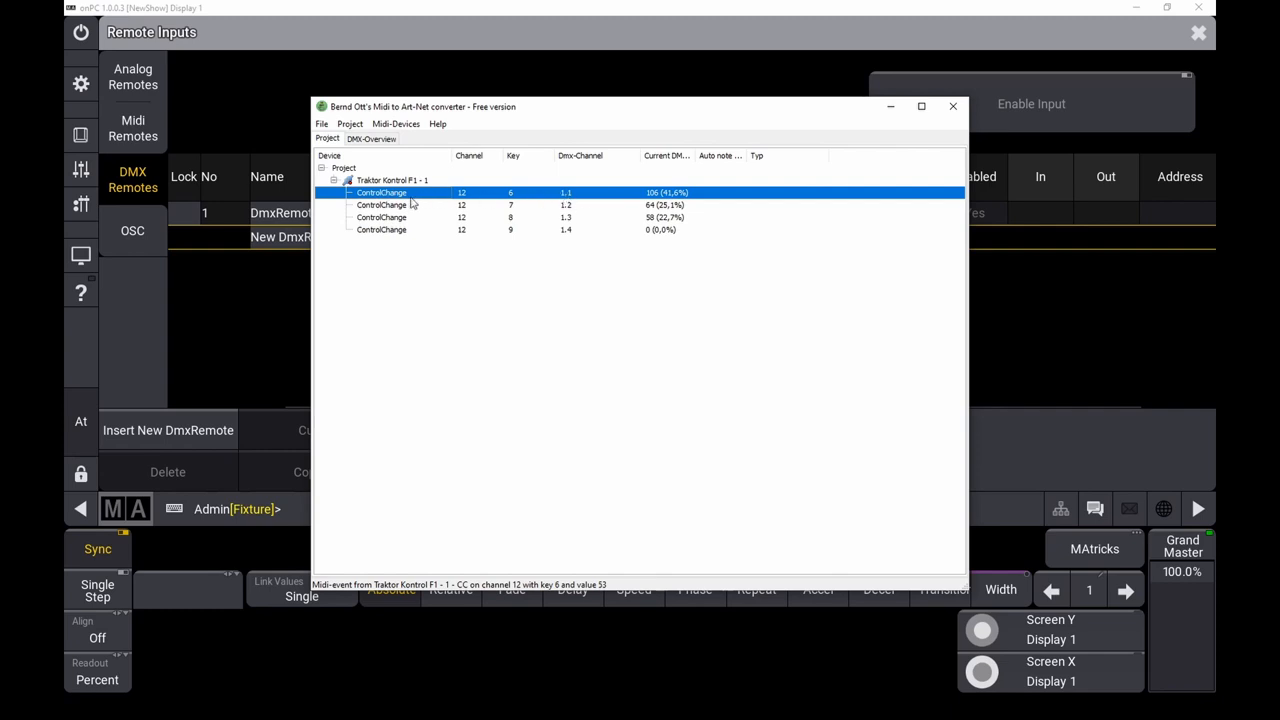
pyautogui.moveTo(270, 296)
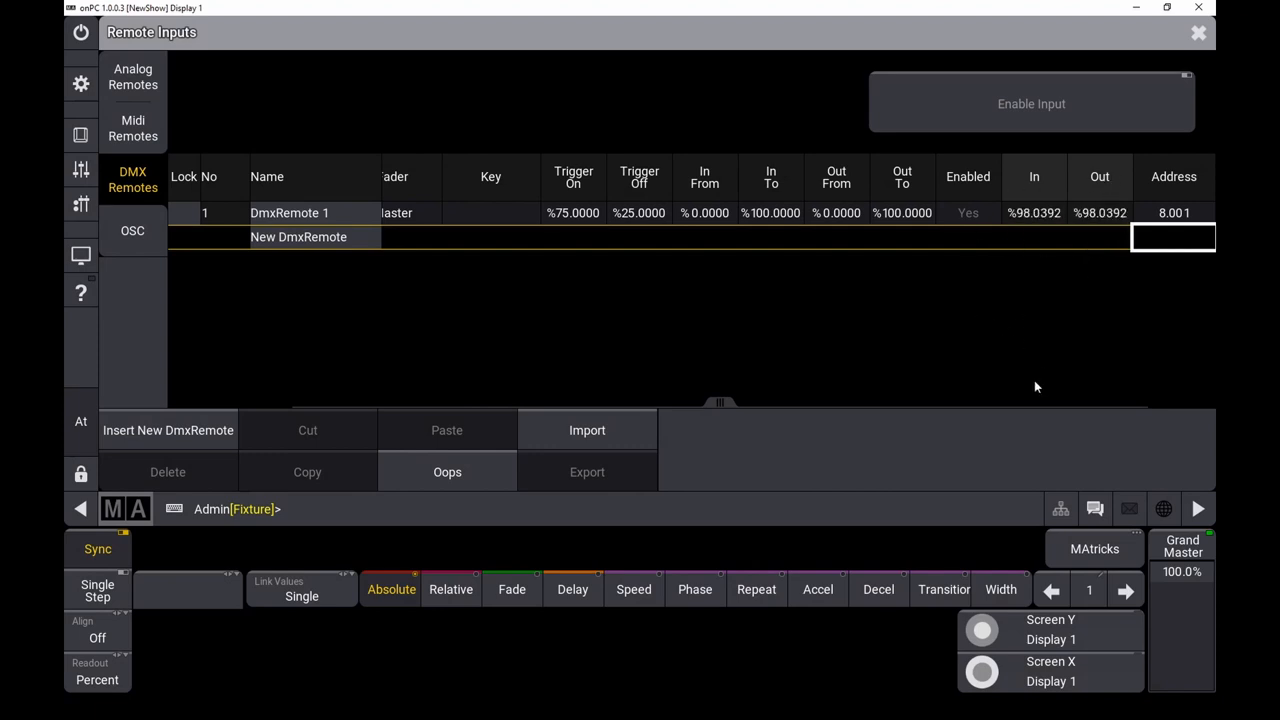
# Scroll the DMX Remotes table to confirm DmxRemote 1 is patched to address 8.001.
pyautogui.moveTo(720, 404); pyautogui.dragTo(788, 404)
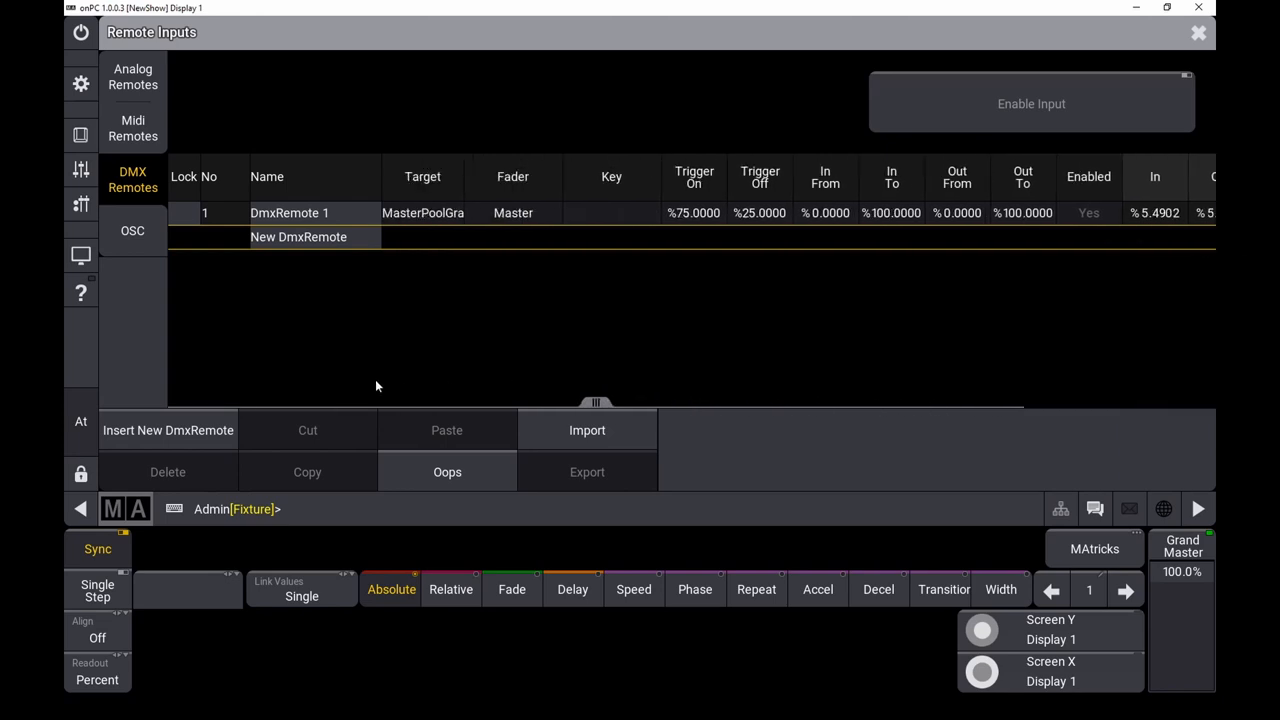
pyautogui.moveTo(1032, 104)
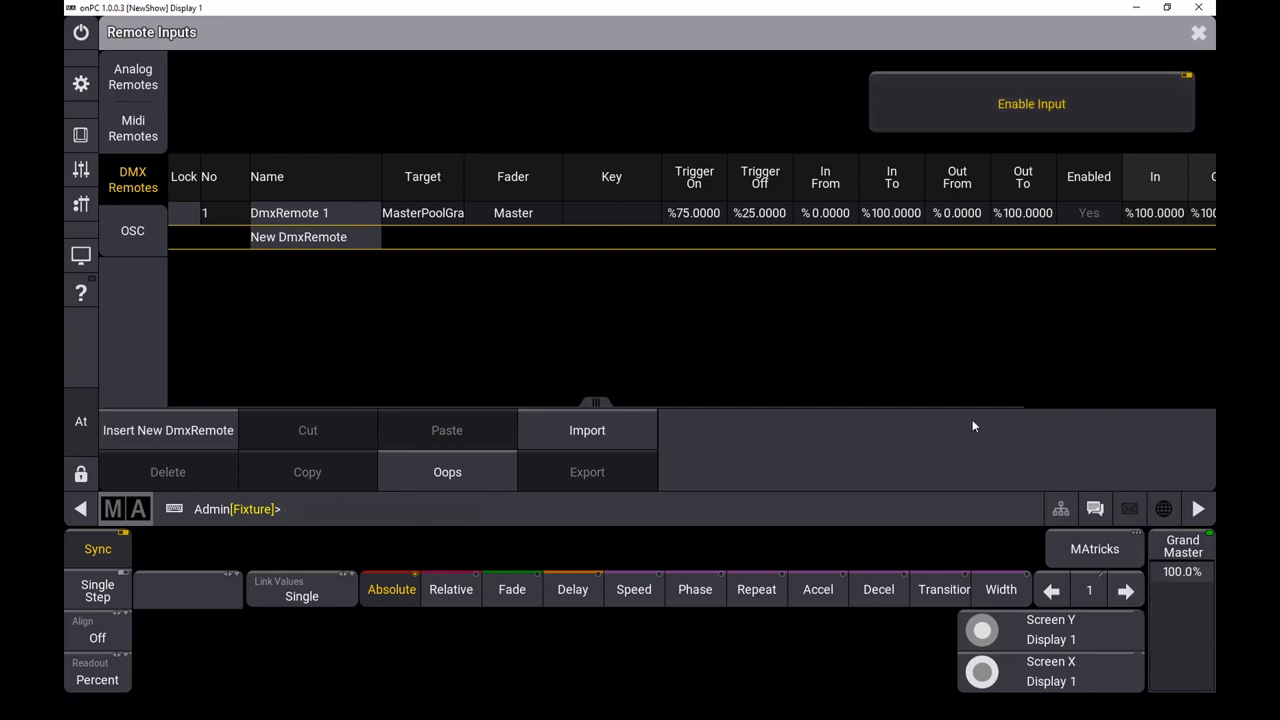
pyautogui.moveTo(728, 294)
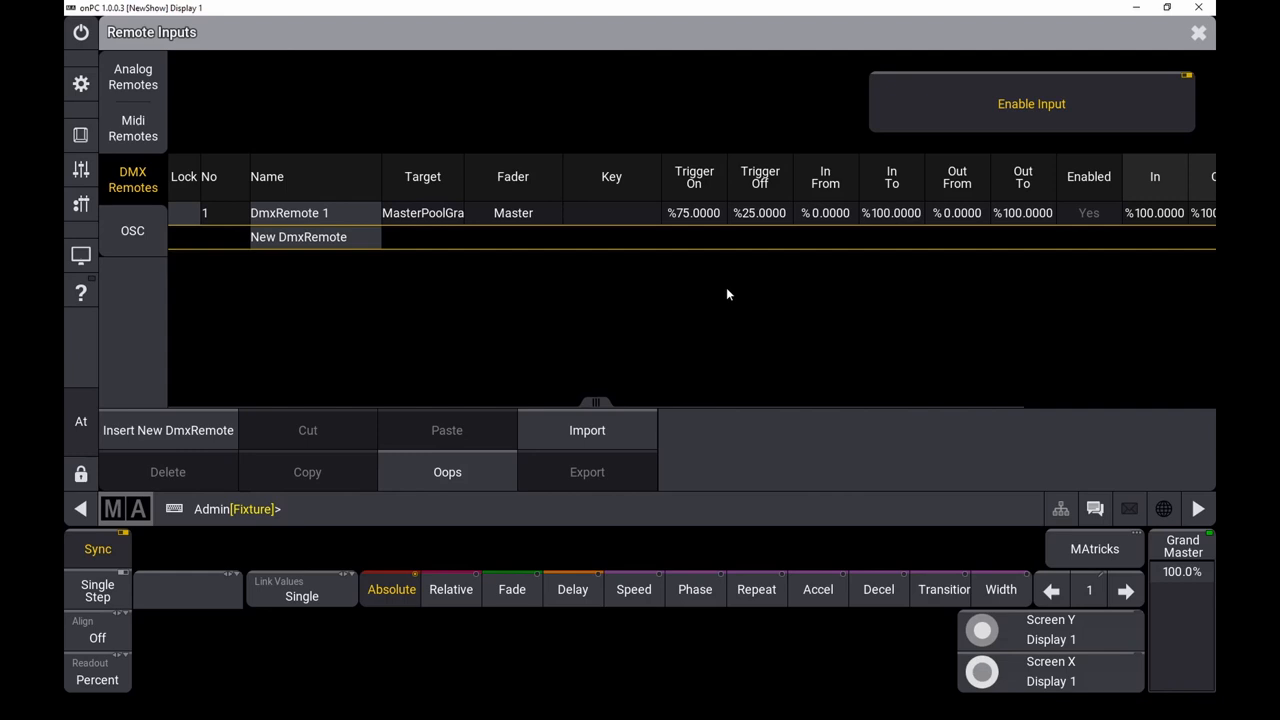